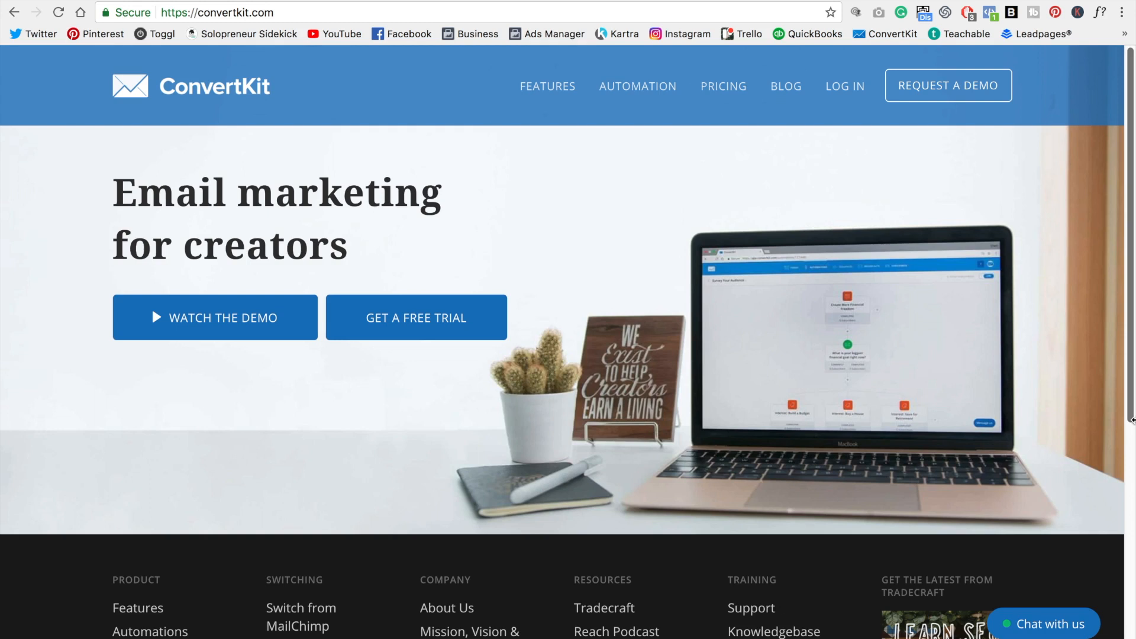
{"action": "mouse_move", "coordinate": [688, 355]}
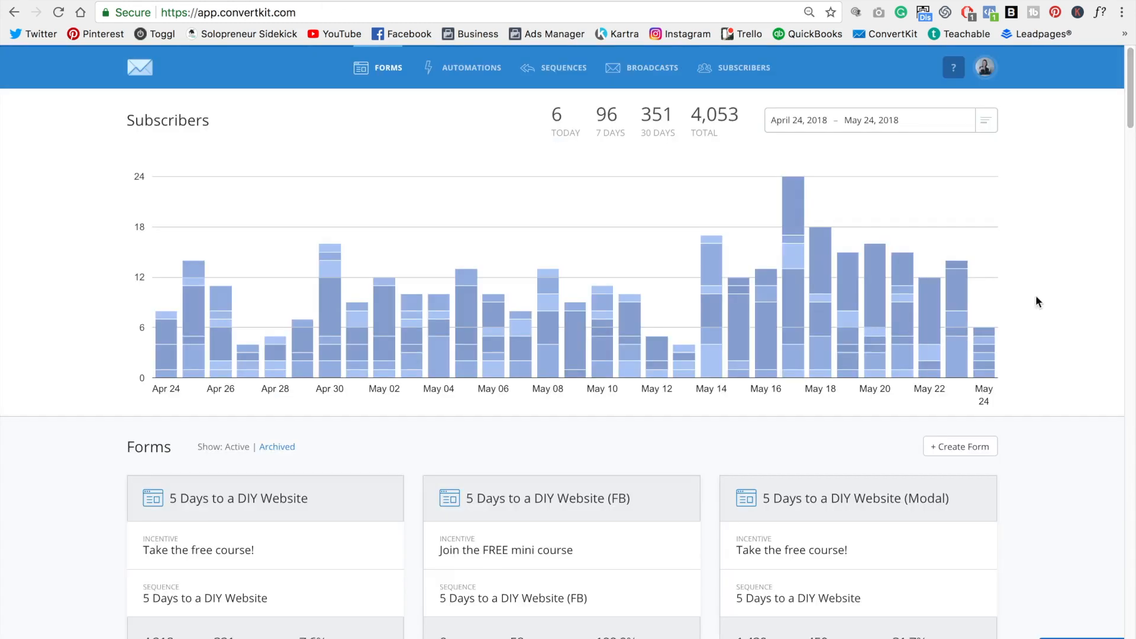
Begin a new embeddable form from the Forms section rather than a landing page
{"action": "scroll", "scroll_direction": "down", "scroll_amount": 3}
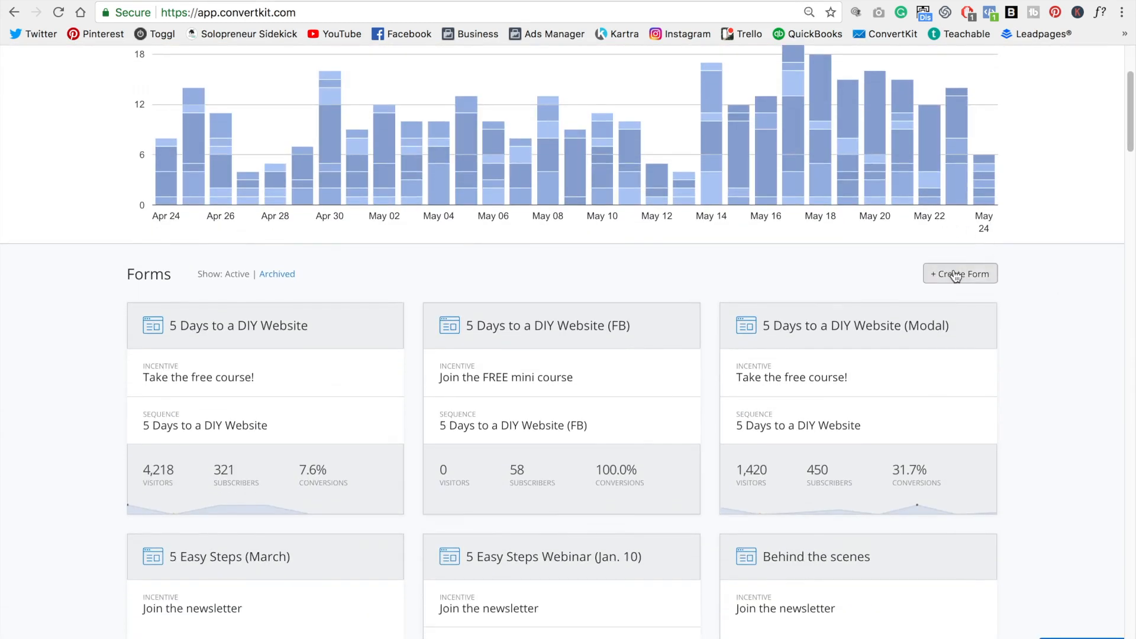
{"action": "left_click", "coordinate": [959, 274]}
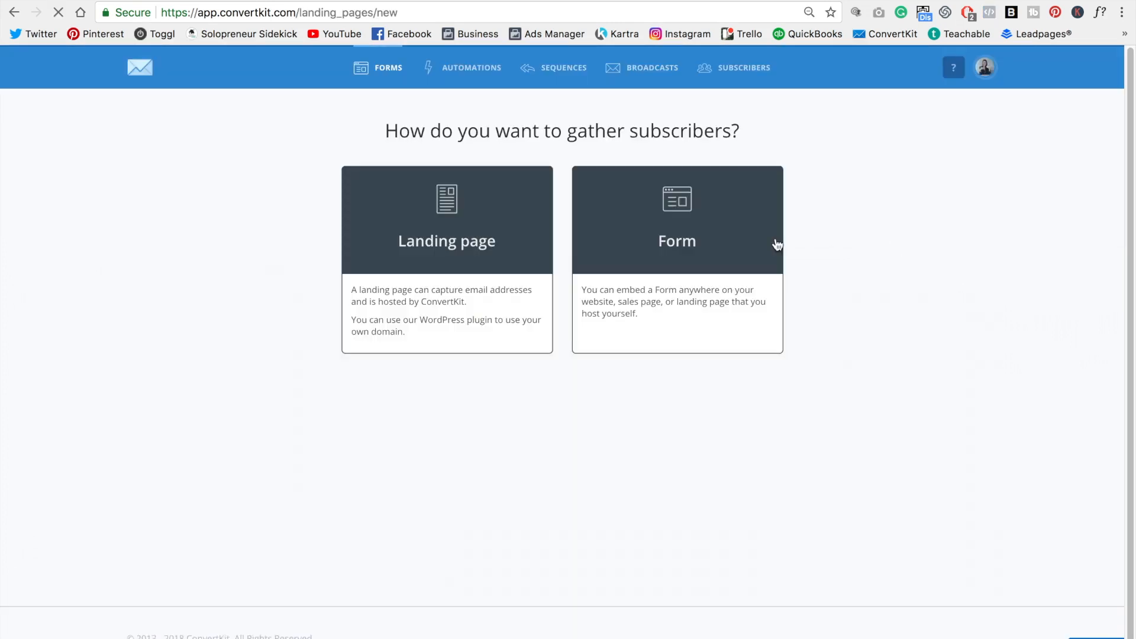
{"action": "left_click", "coordinate": [676, 217]}
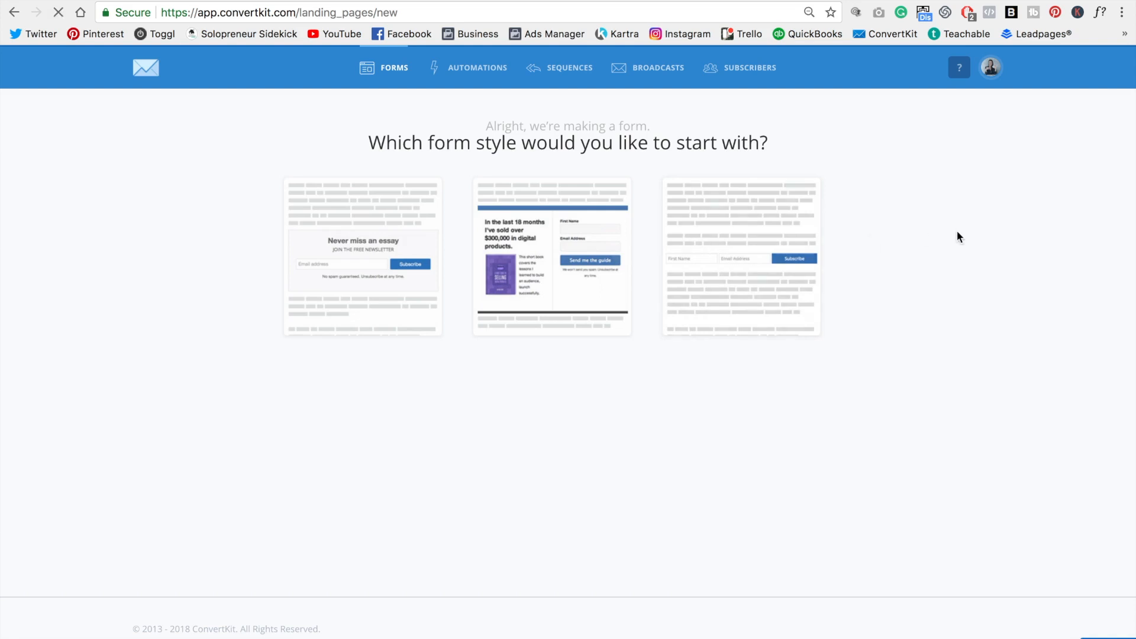
Pick a starting form style and bring up the form's Incentive Email settings
{"action": "left_click", "coordinate": [740, 256]}
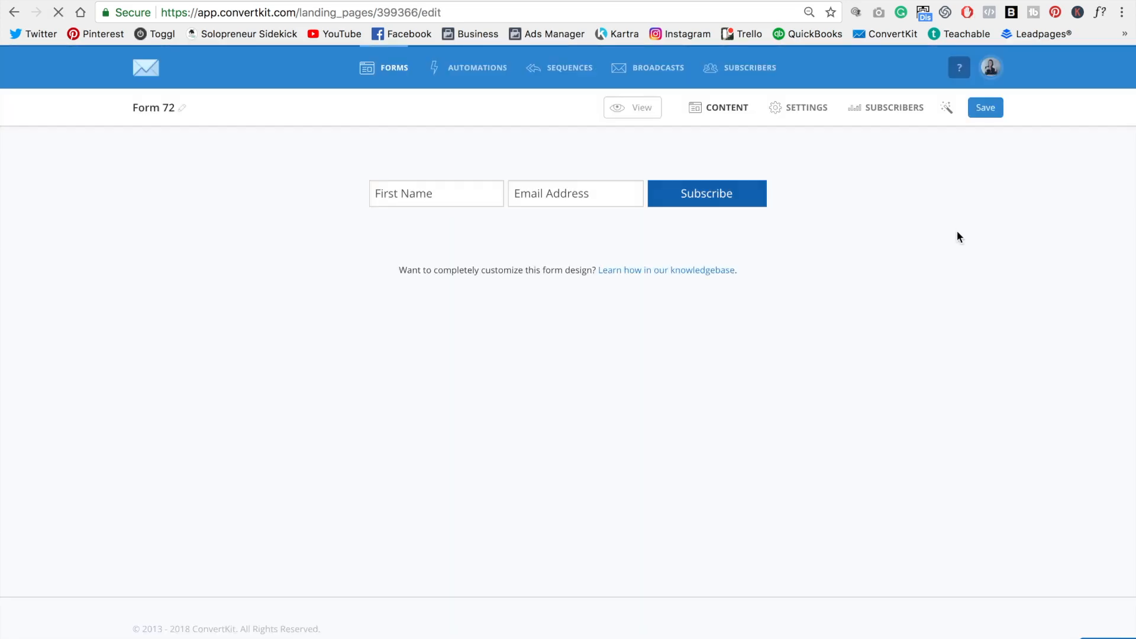
{"action": "left_click", "coordinate": [806, 107]}
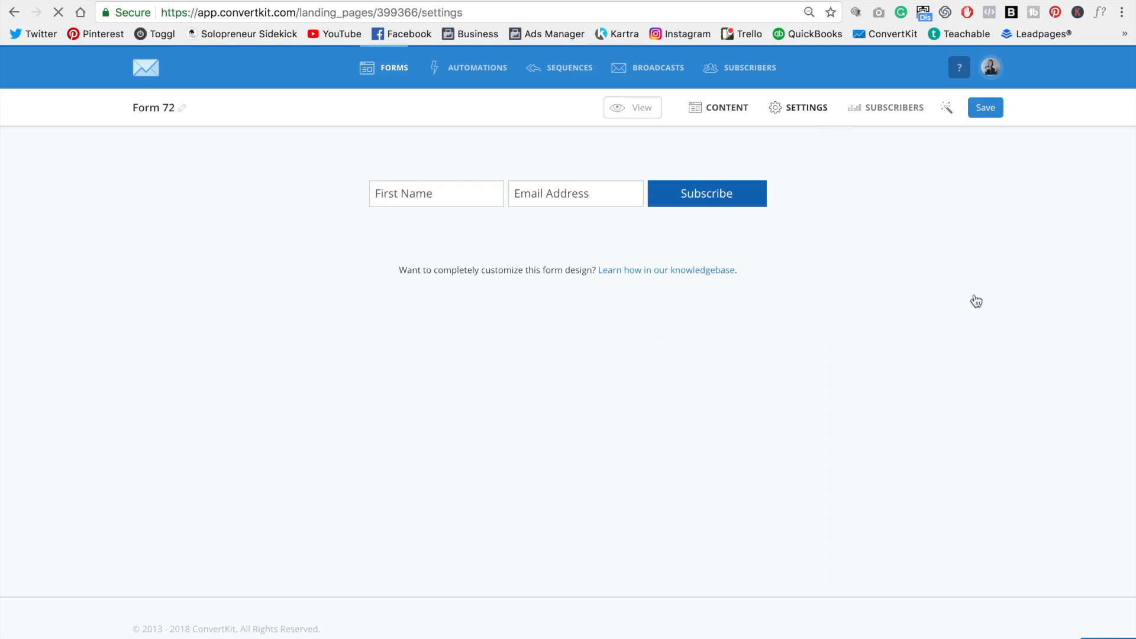
{"action": "left_click", "coordinate": [805, 107]}
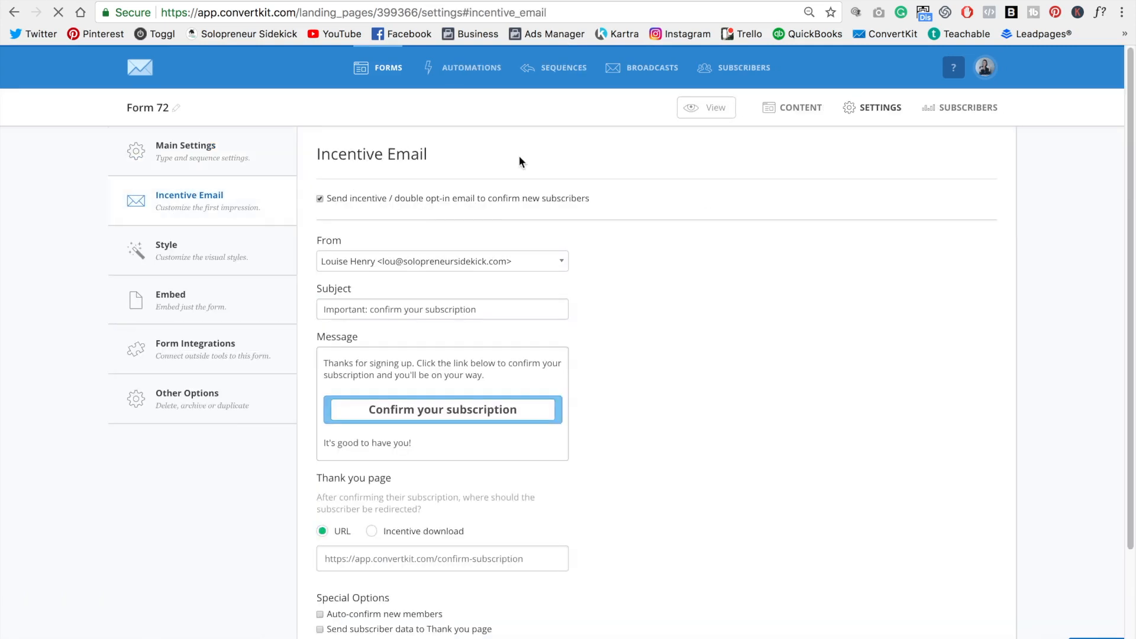
{"action": "scroll", "scroll_direction": "down", "scroll_amount": 3}
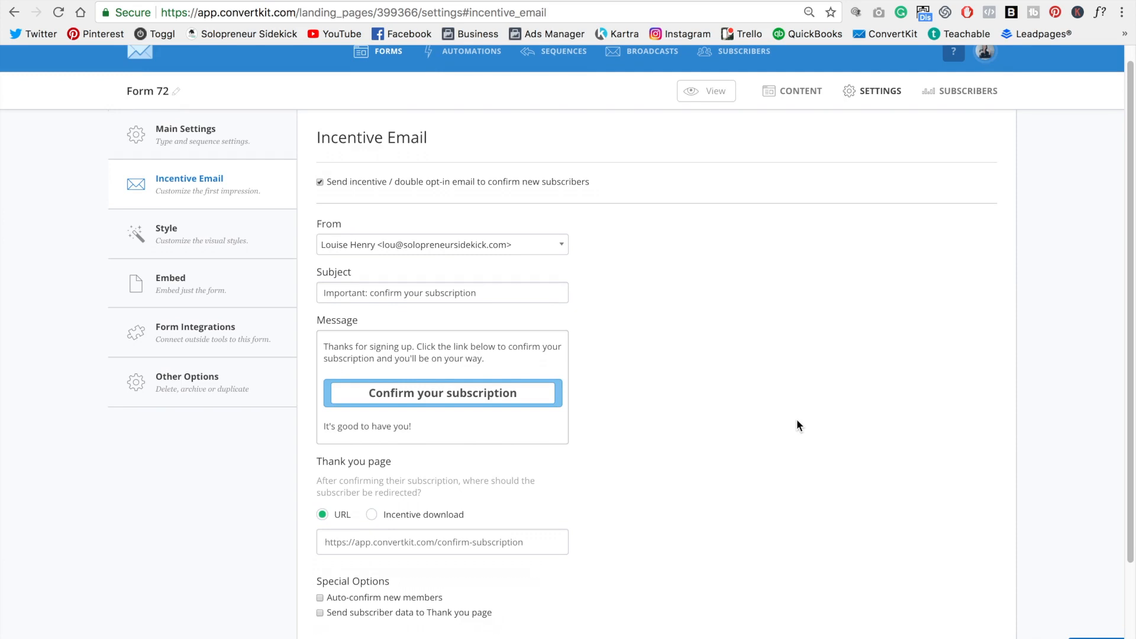
{"action": "mouse_move", "coordinate": [361, 210]}
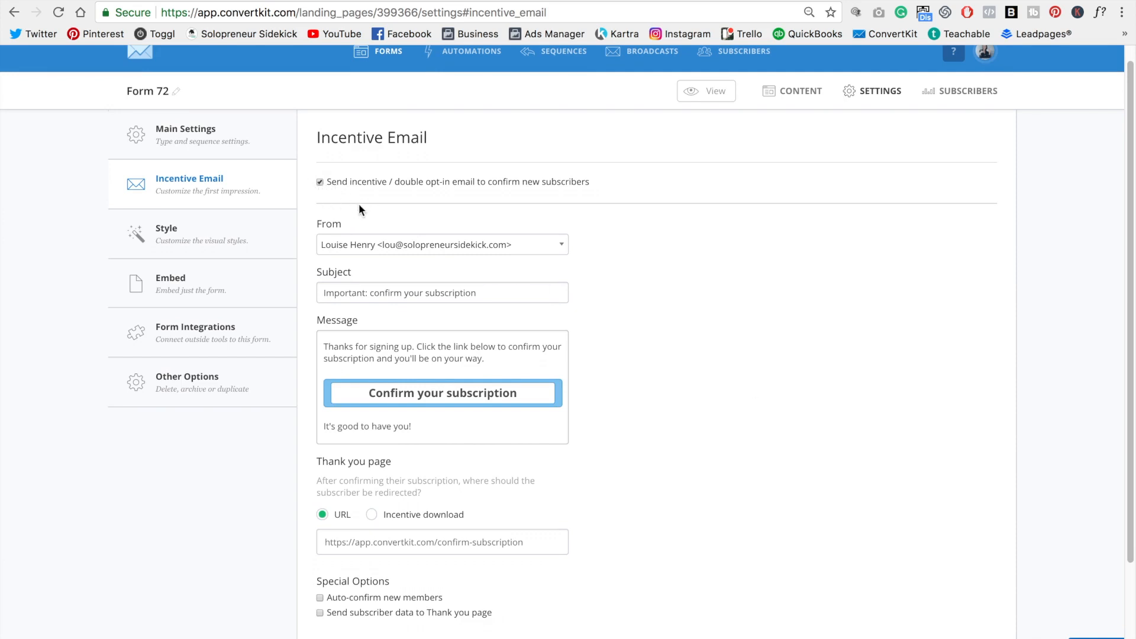
{"action": "mouse_move", "coordinate": [775, 284]}
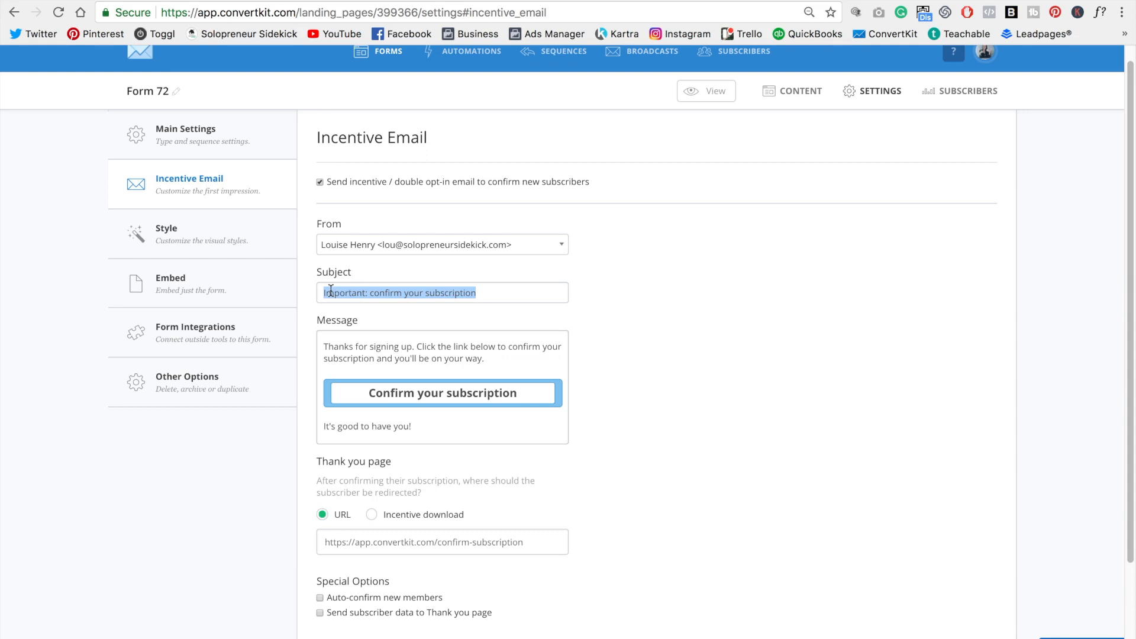
{"action": "mouse_move", "coordinate": [417, 355]}
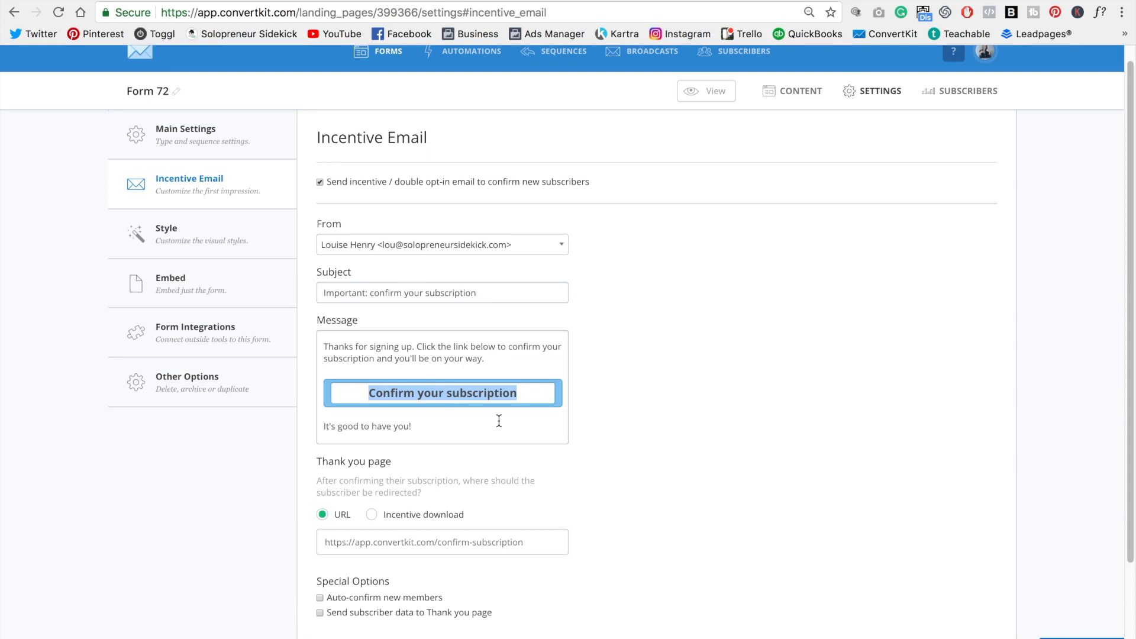
Set the button text to DOWNLOAD YOUR FREEBIE, enable auto-confirm, and choose Incentive download
{"action": "type", "text": "DOWNLOAD YOUR FREEBIE"}
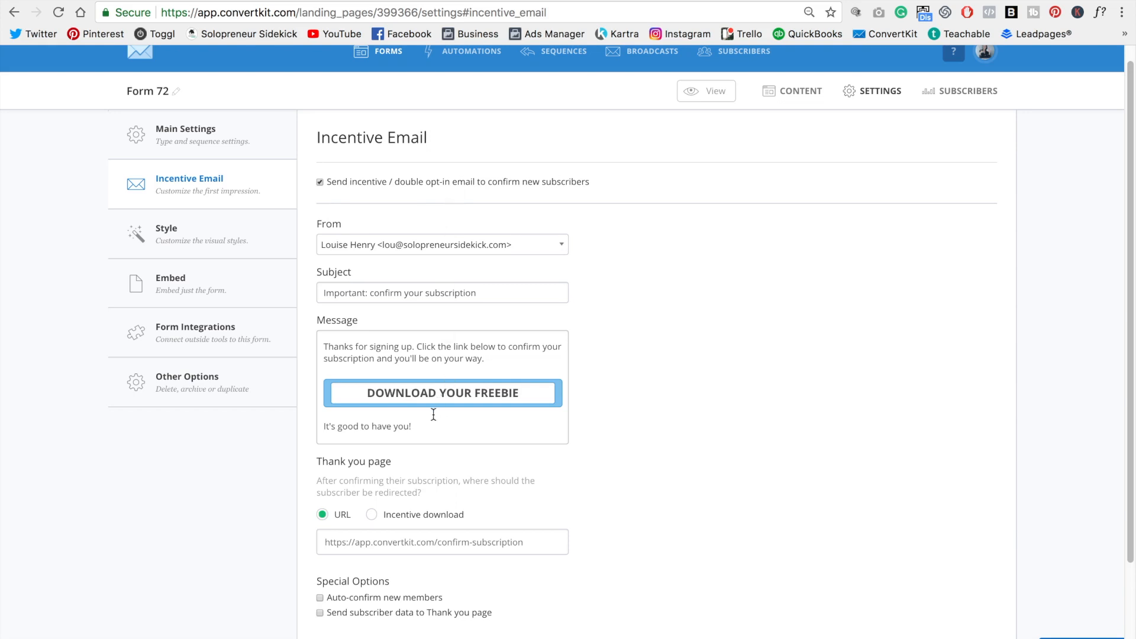
{"action": "scroll", "scroll_direction": "down", "scroll_amount": 3}
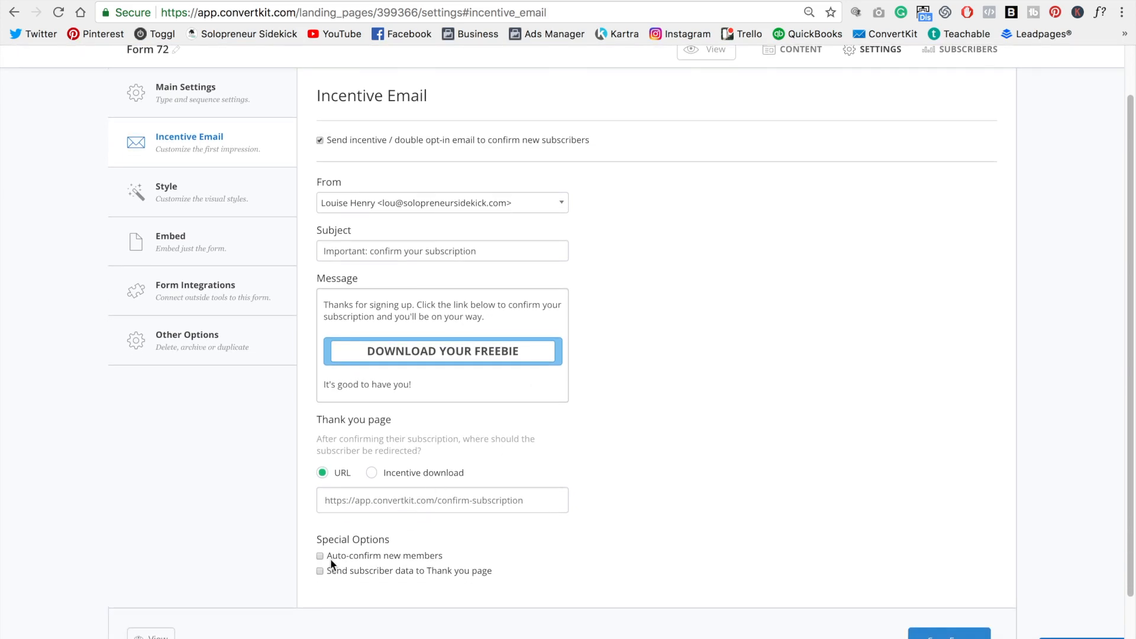
{"action": "left_click", "coordinate": [319, 555]}
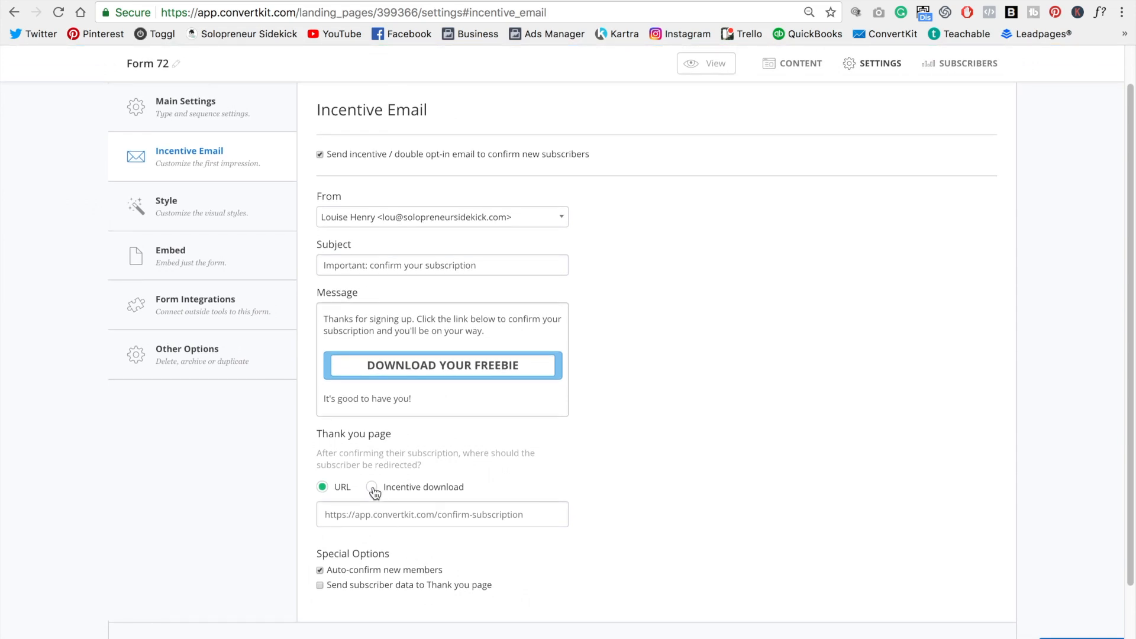
{"action": "left_click", "coordinate": [372, 486]}
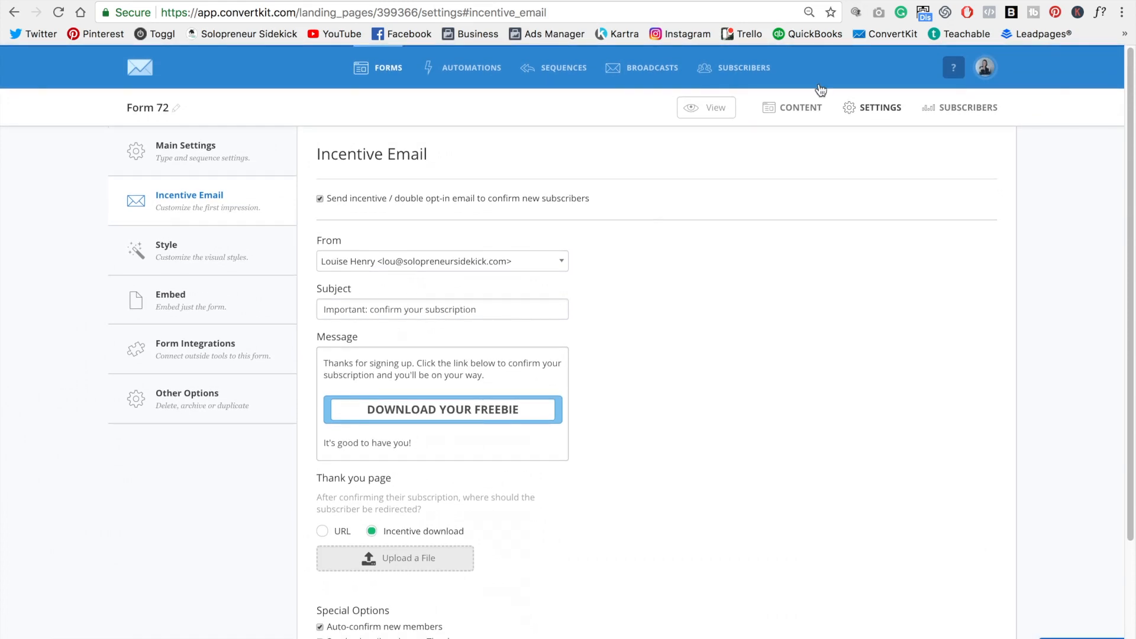
Make Form 72's subscribe button magenta in the Styles options and save the form
{"action": "left_click", "coordinate": [800, 107]}
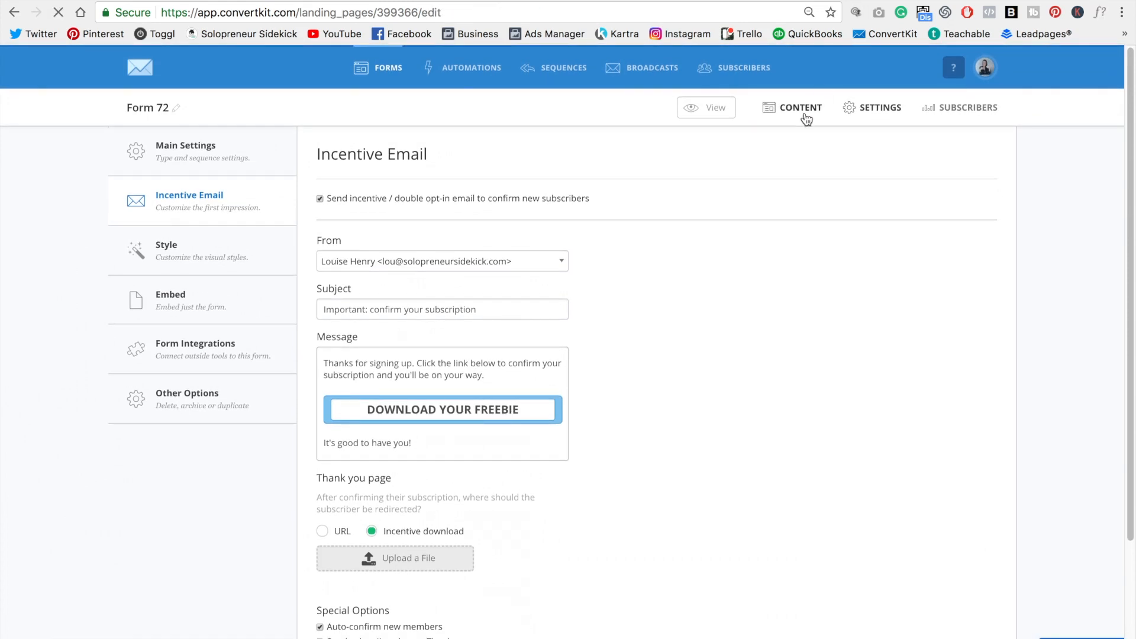
{"action": "left_click", "coordinate": [799, 107]}
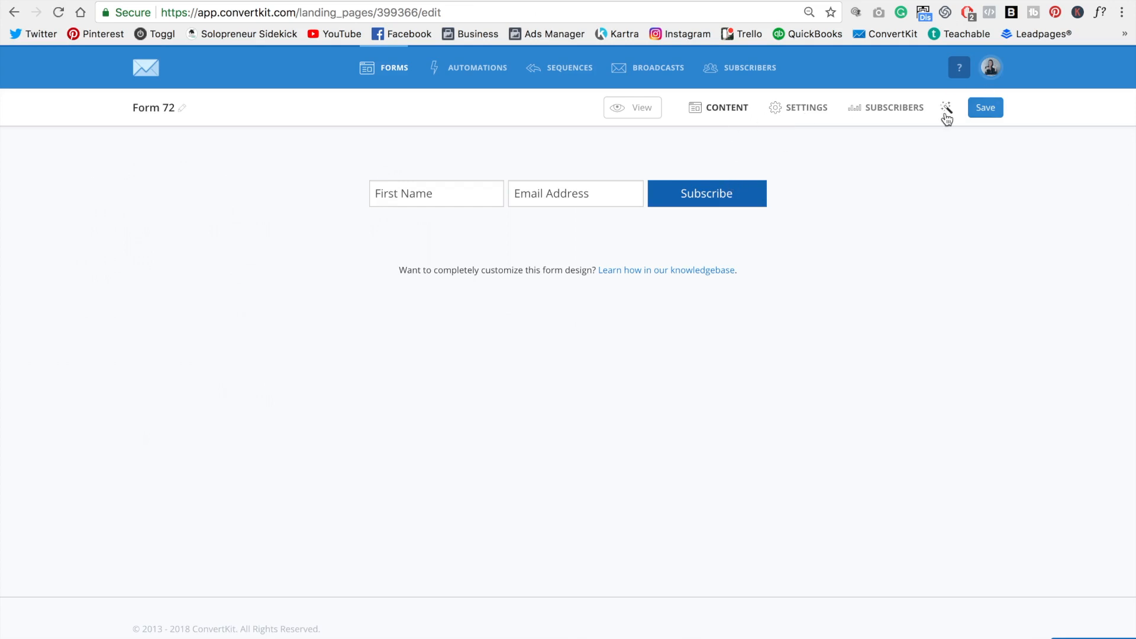
{"action": "left_click", "coordinate": [945, 107]}
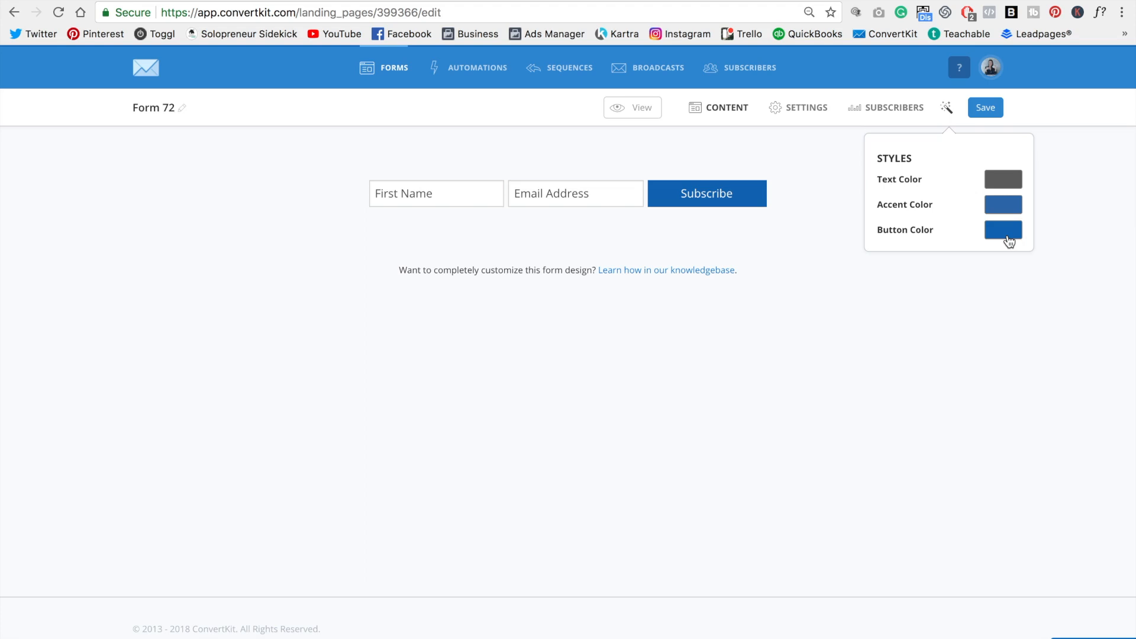
{"action": "left_click", "coordinate": [1003, 230]}
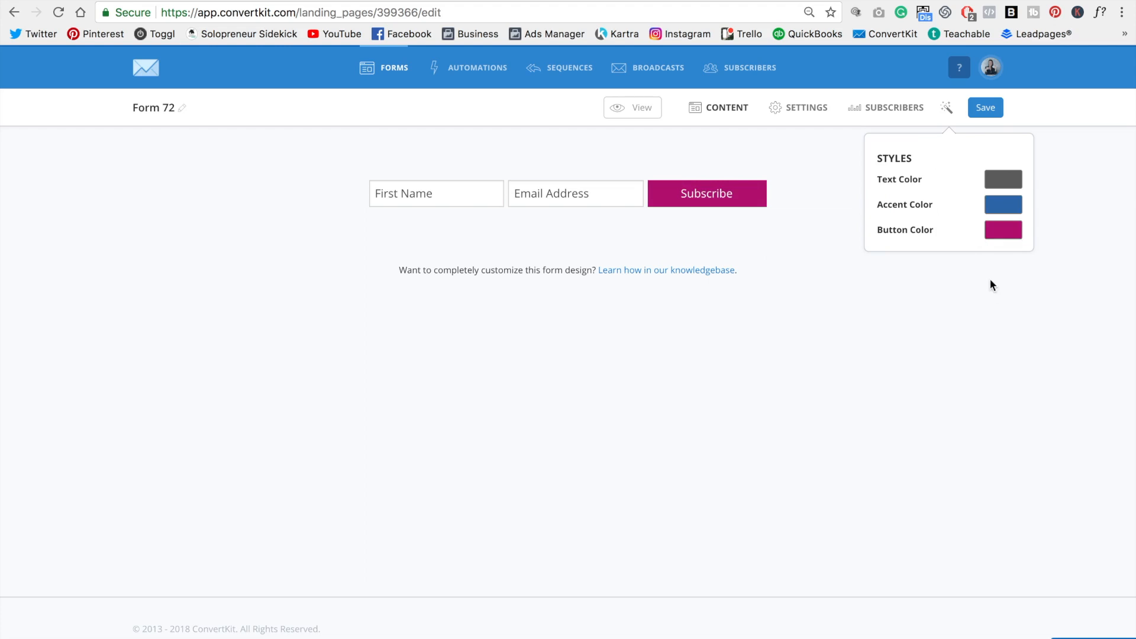
{"action": "left_click", "coordinate": [984, 107]}
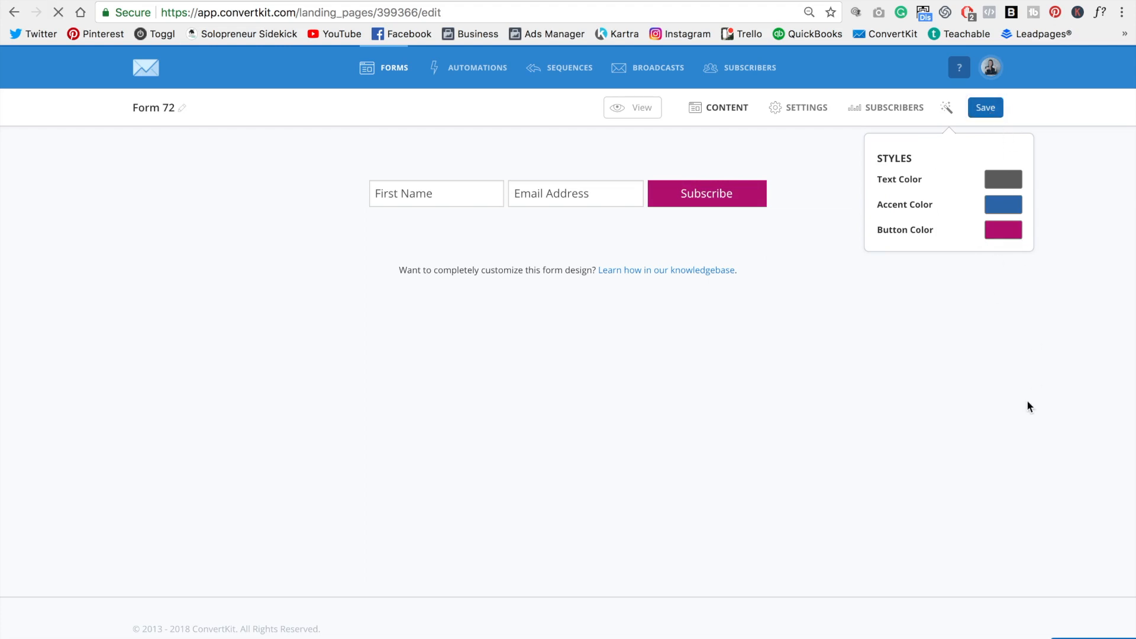
{"action": "left_click", "coordinate": [984, 108]}
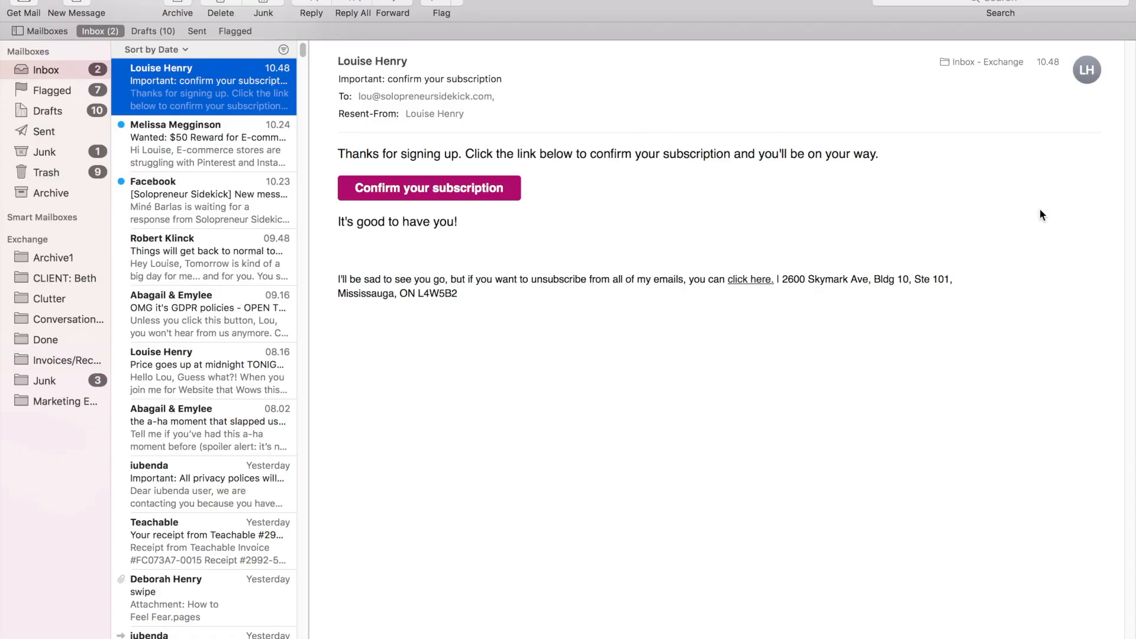
{"action": "mouse_move", "coordinate": [388, 216]}
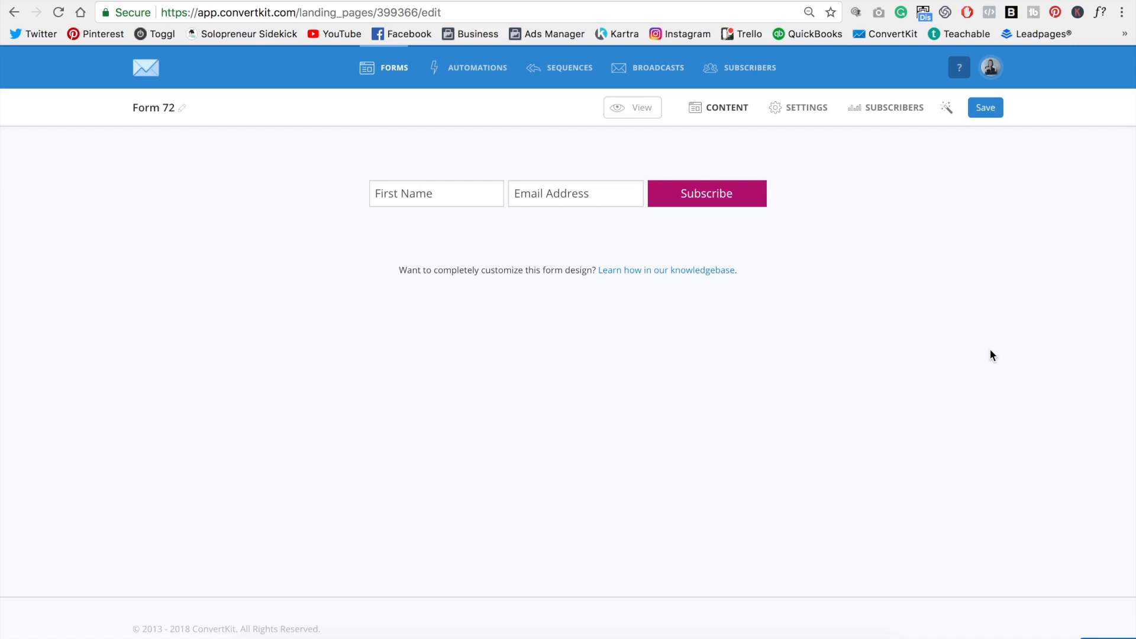
{"action": "mouse_move", "coordinate": [910, 410]}
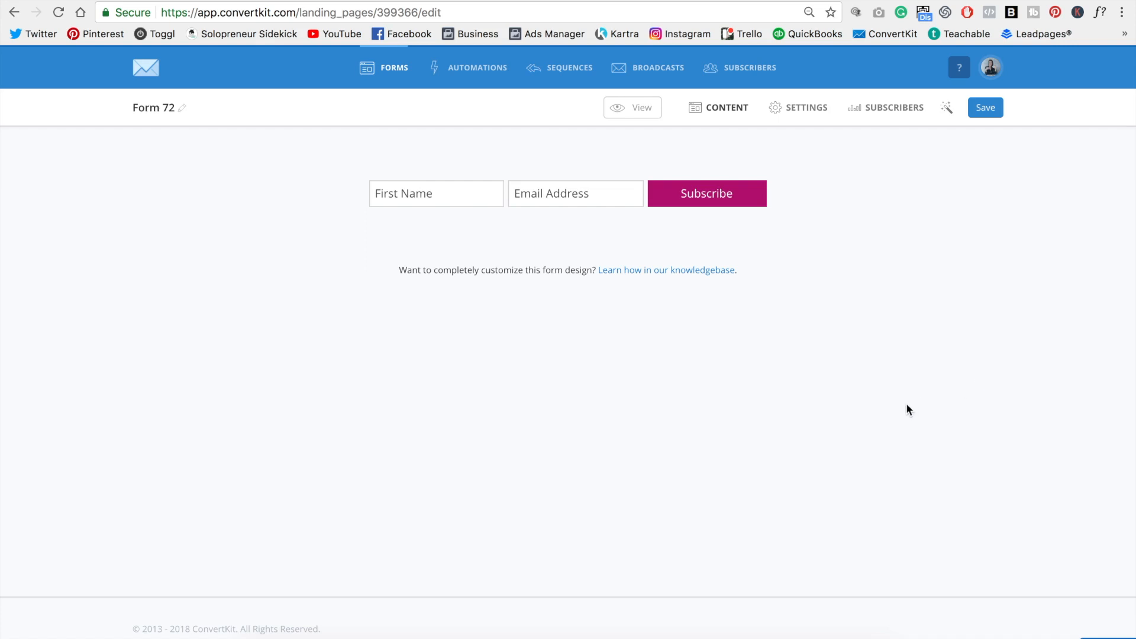
{"action": "mouse_move", "coordinate": [906, 404]}
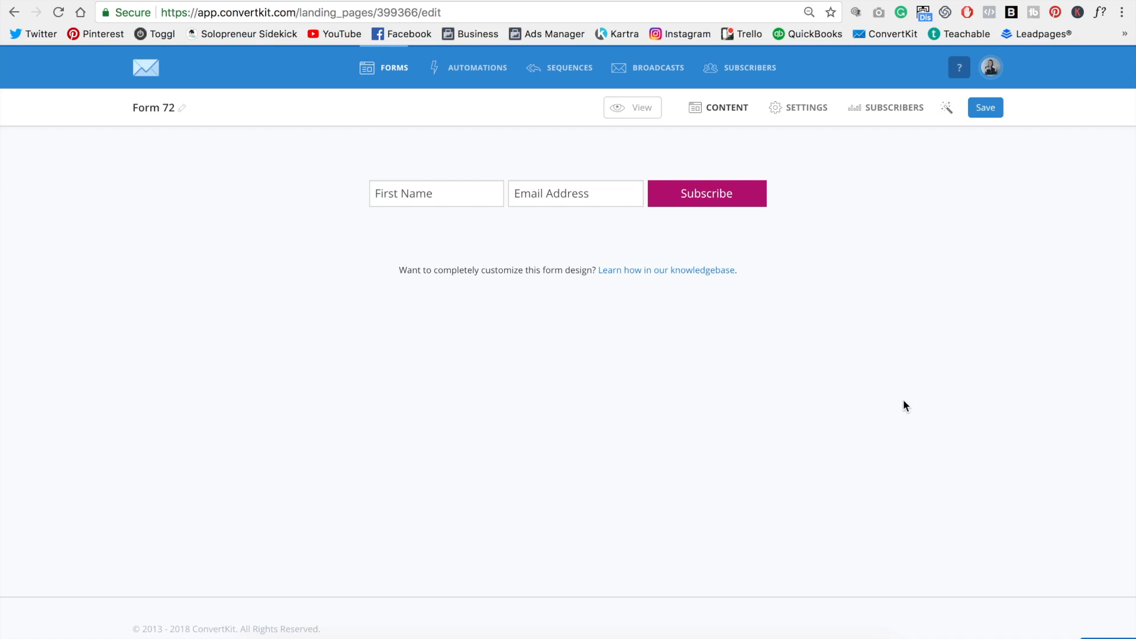
{"action": "mouse_move", "coordinate": [989, 485]}
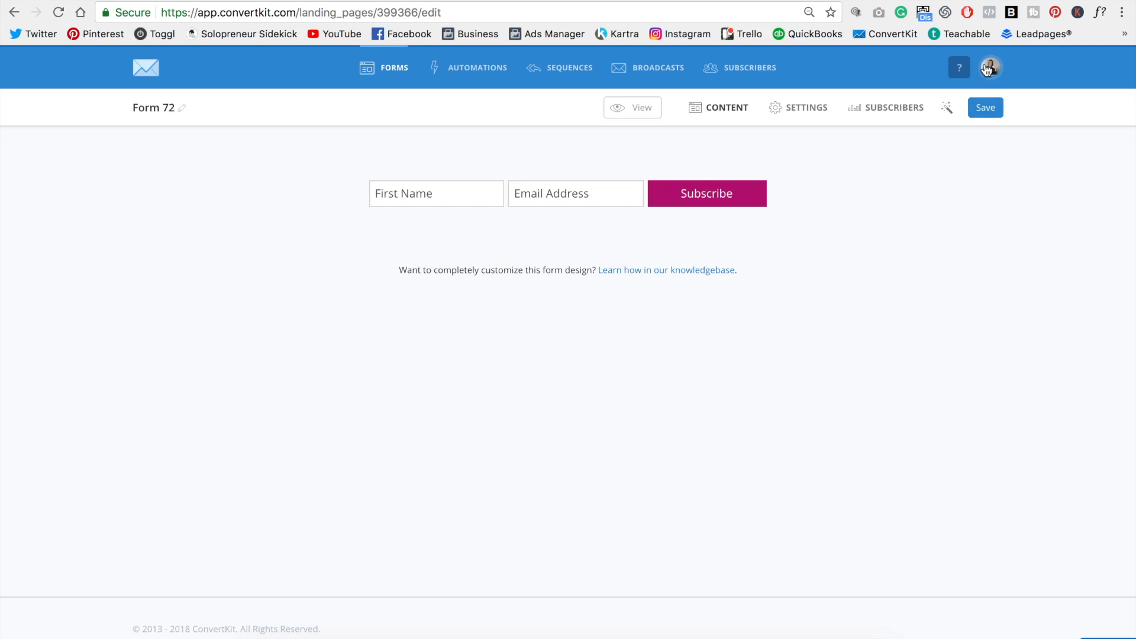
View the email templates list, then start a new broadcast addressed to all subscribers
{"action": "left_click", "coordinate": [989, 68]}
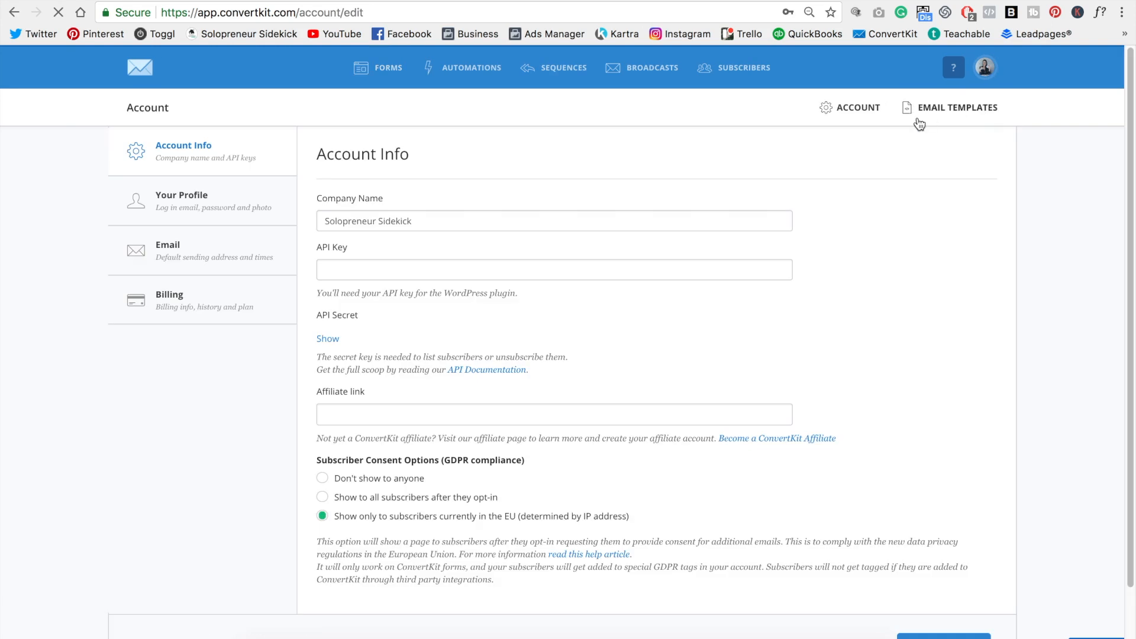
{"action": "mouse_move", "coordinate": [964, 116]}
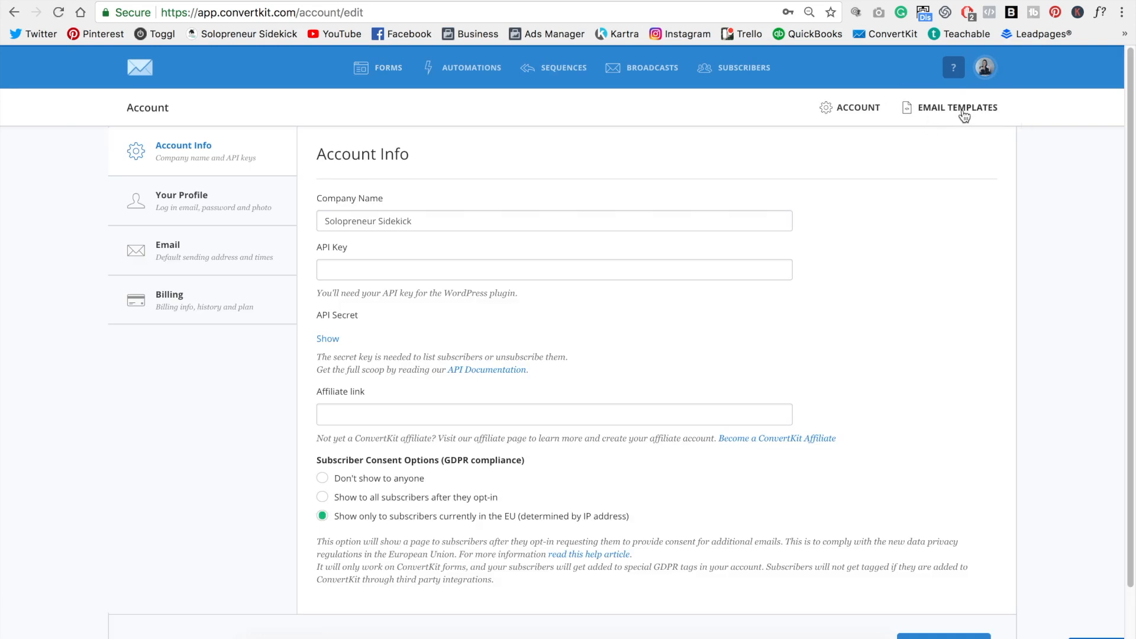
{"action": "left_click", "coordinate": [958, 107]}
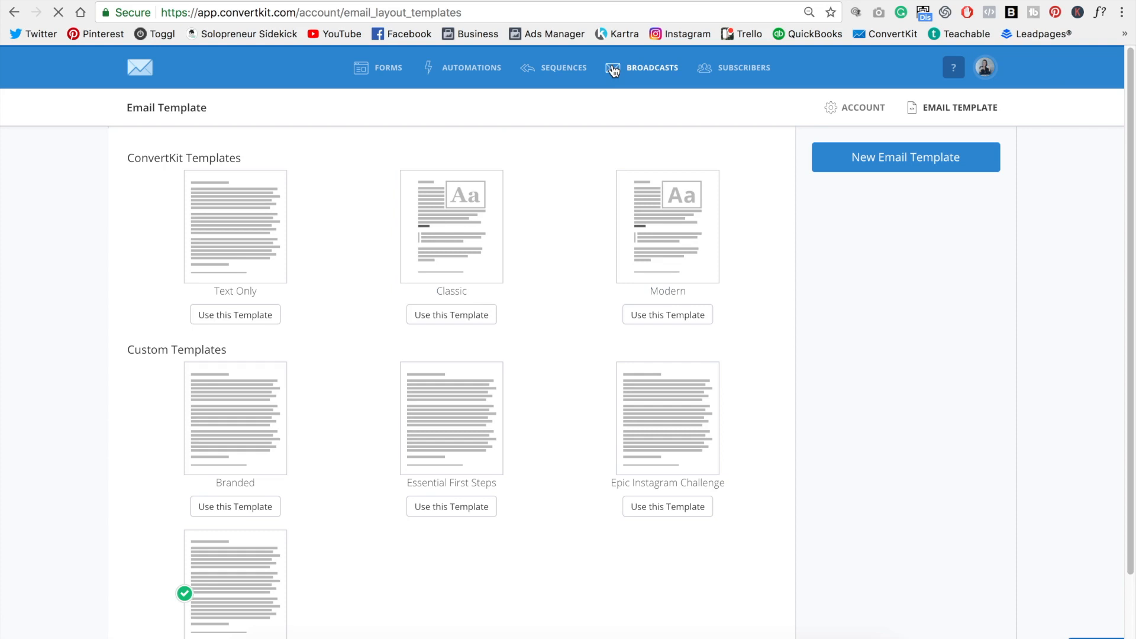
{"action": "left_click", "coordinate": [652, 68]}
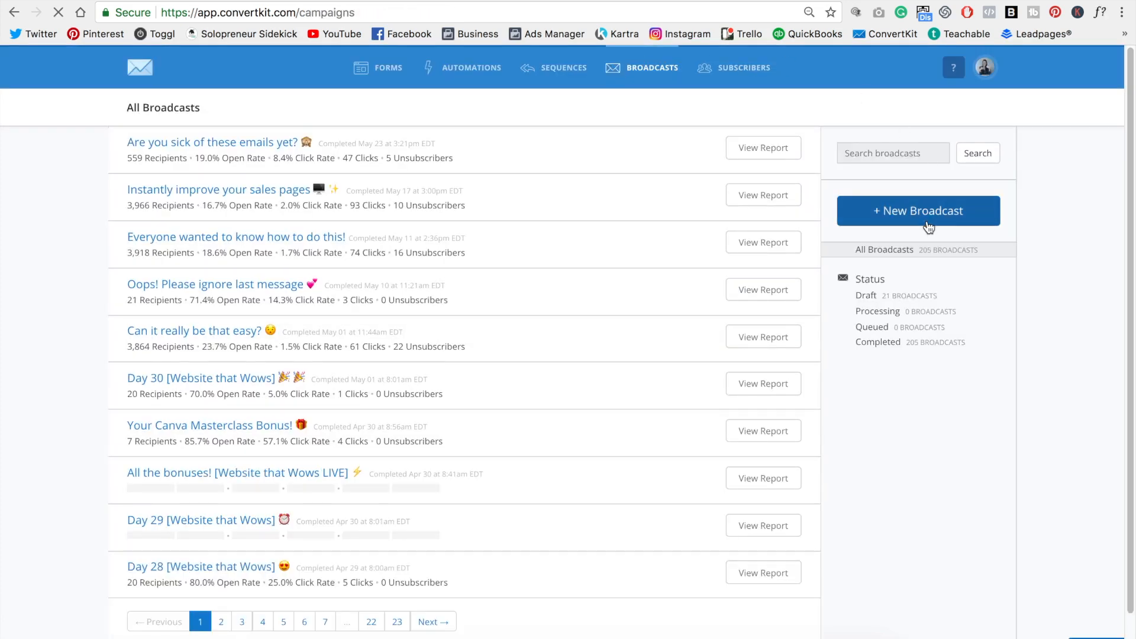
{"action": "left_click", "coordinate": [918, 210]}
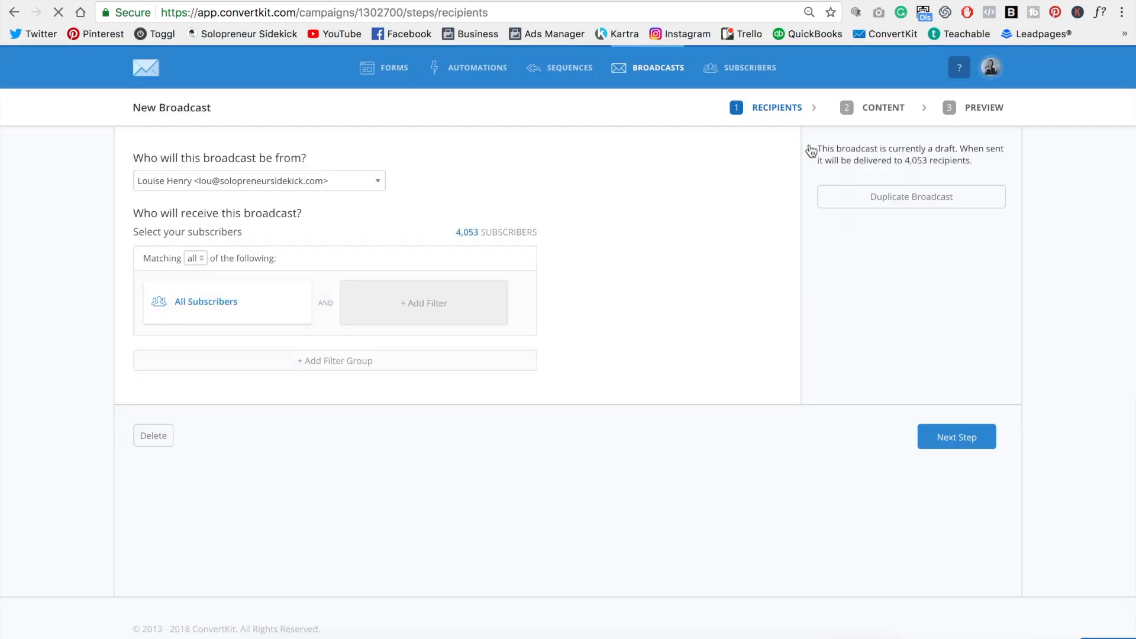
{"action": "mouse_move", "coordinate": [875, 145]}
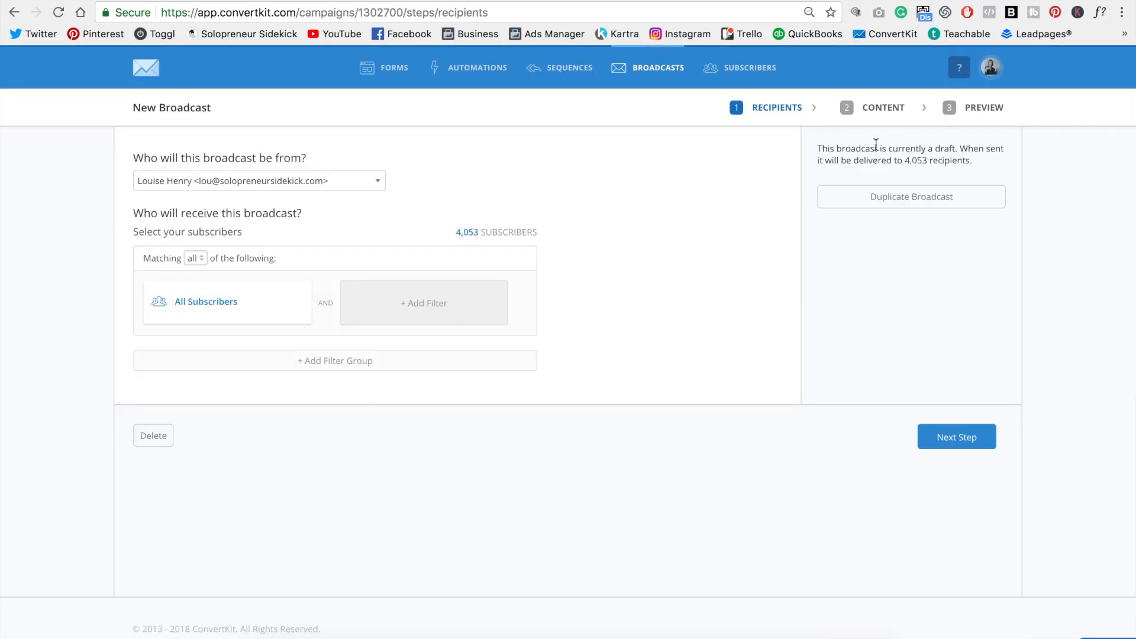
Write the greeting 'Hey! Here is your email!' in the broadcast body and save the draft
{"action": "left_click", "coordinate": [882, 107]}
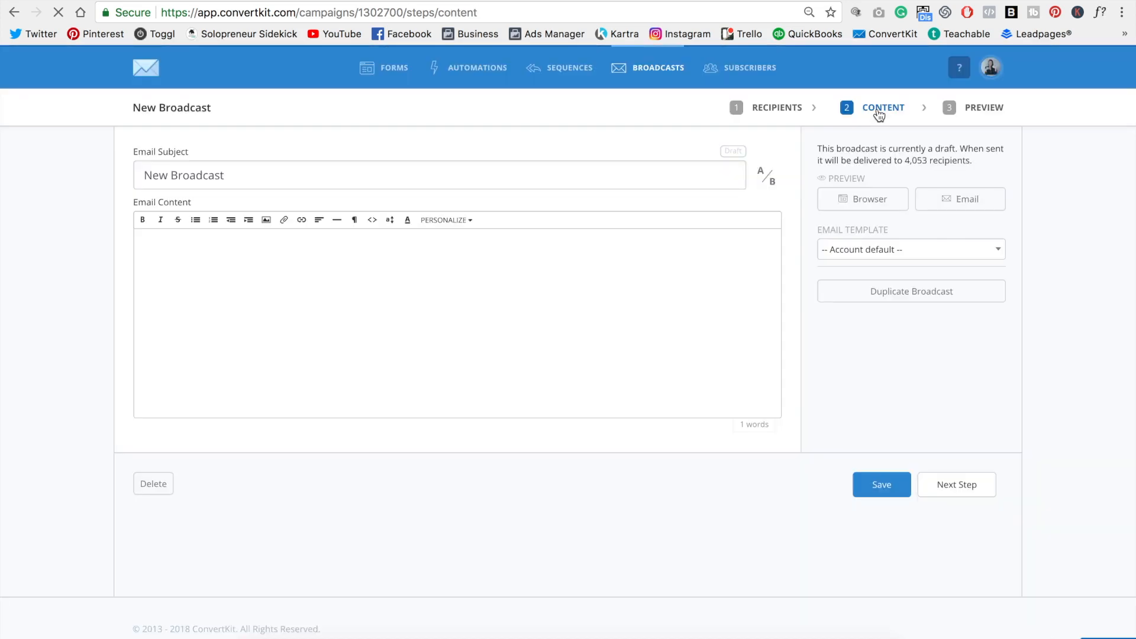
{"action": "mouse_move", "coordinate": [192, 164]}
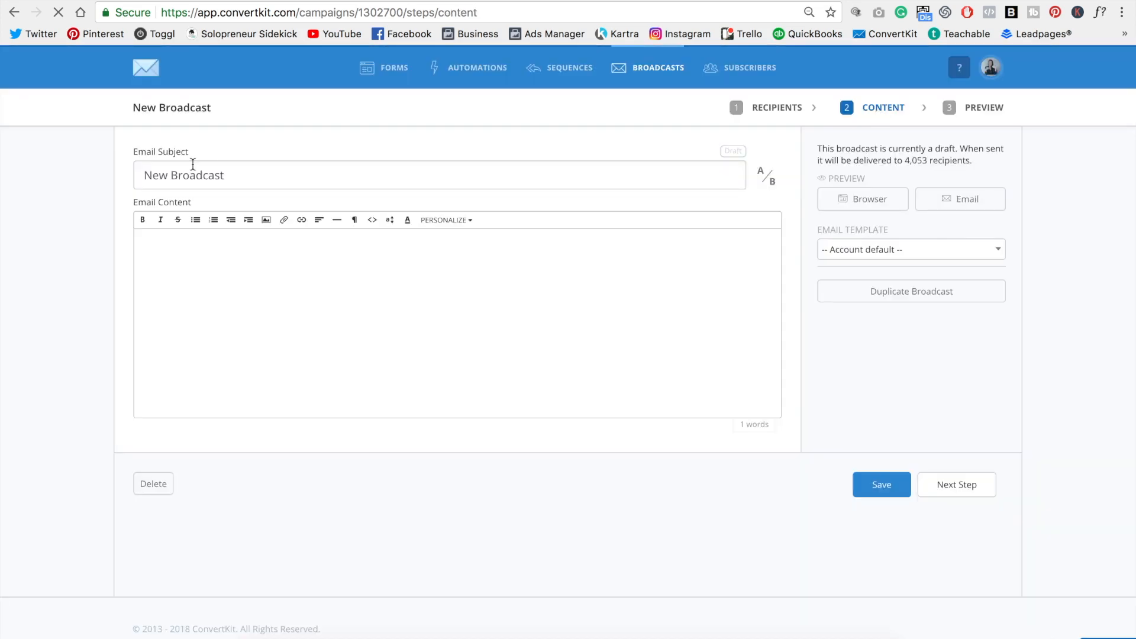
{"action": "type", "text": "Type in your subject"}
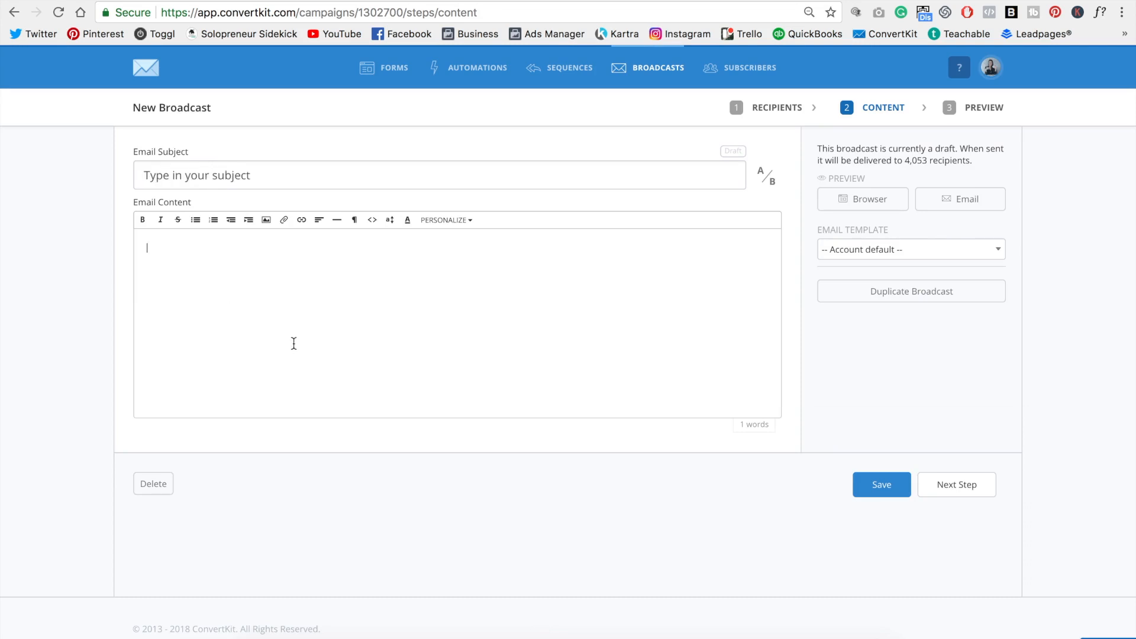
{"action": "type", "text": "Hey!"}
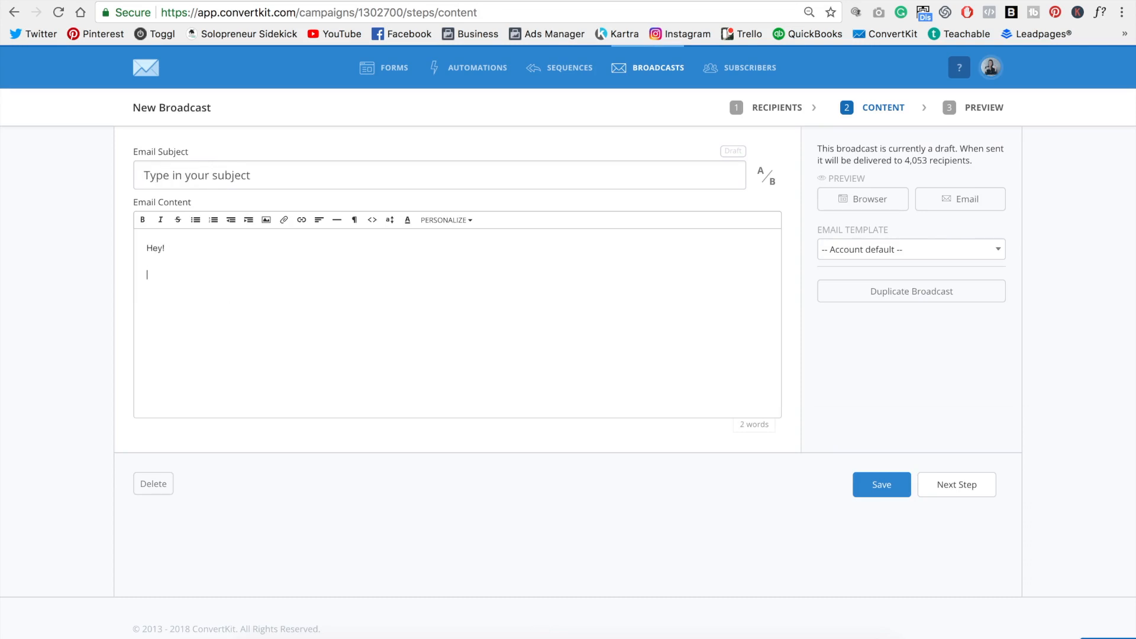
{"action": "type", "text": "Here is your email"}
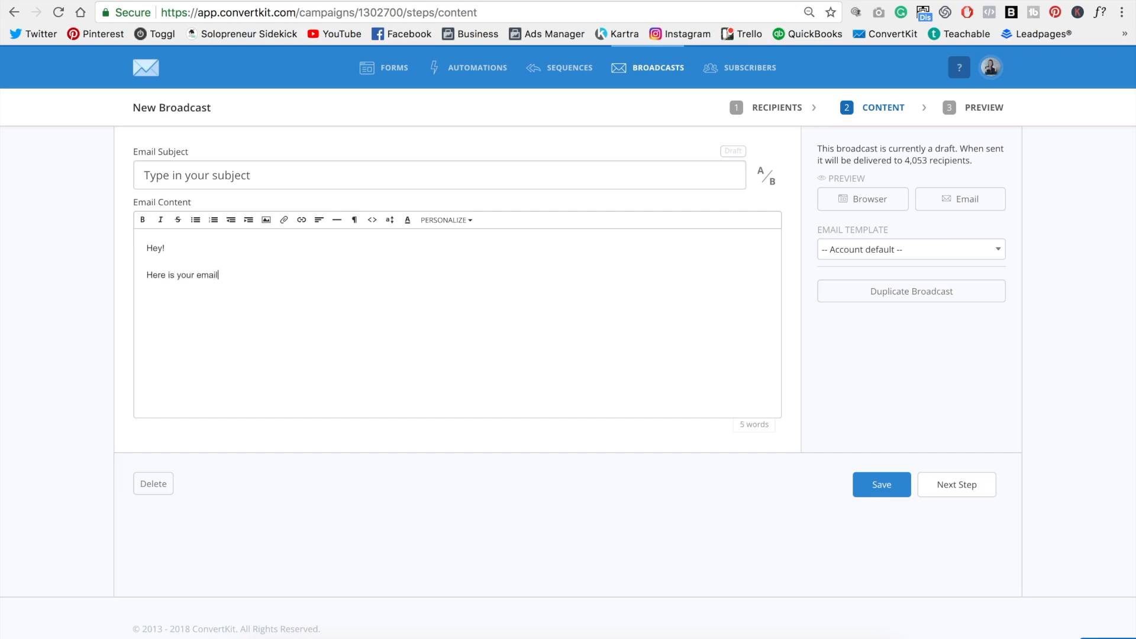
{"action": "type", "text": "!"}
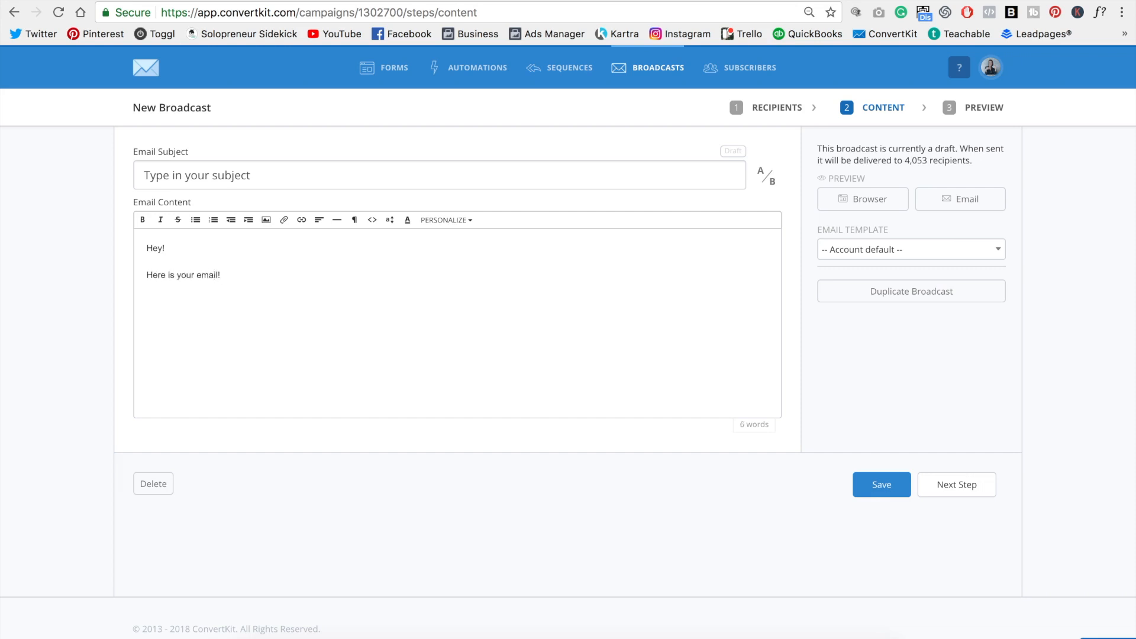
{"action": "left_click", "coordinate": [881, 484]}
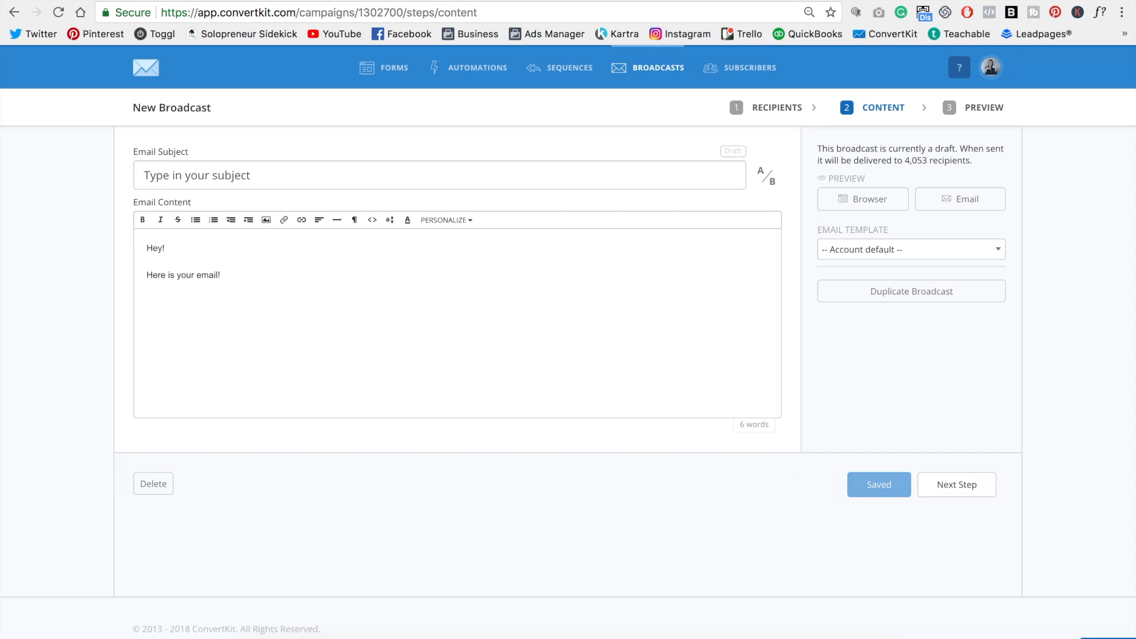
{"action": "left_click", "coordinate": [148, 357]}
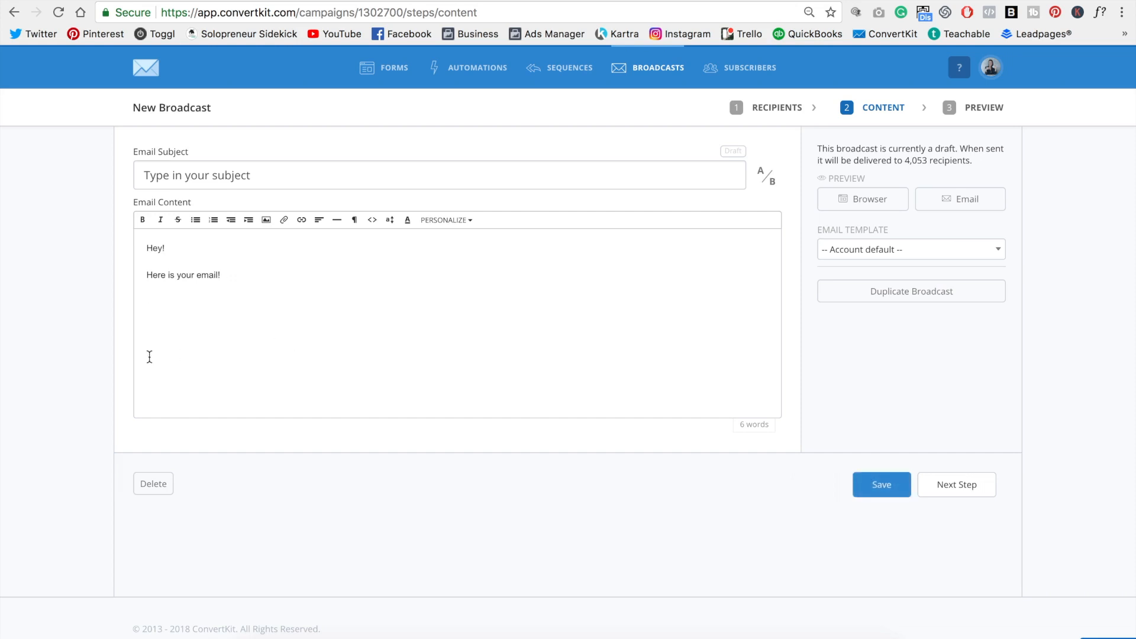
{"action": "left_click", "coordinate": [881, 484]}
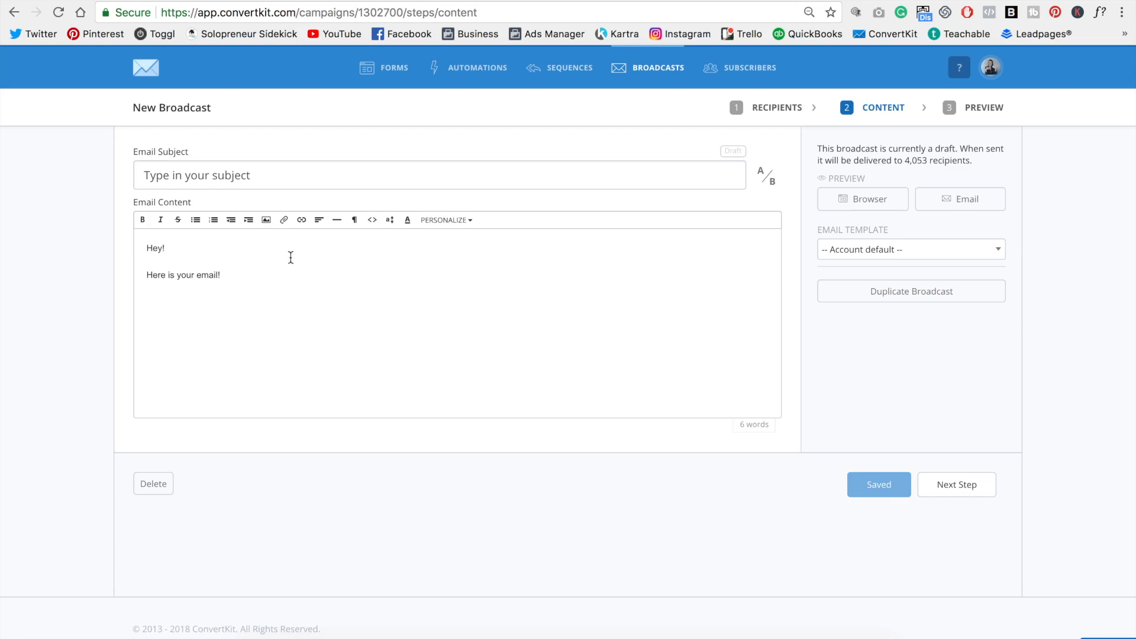
{"action": "mouse_move", "coordinate": [372, 219]}
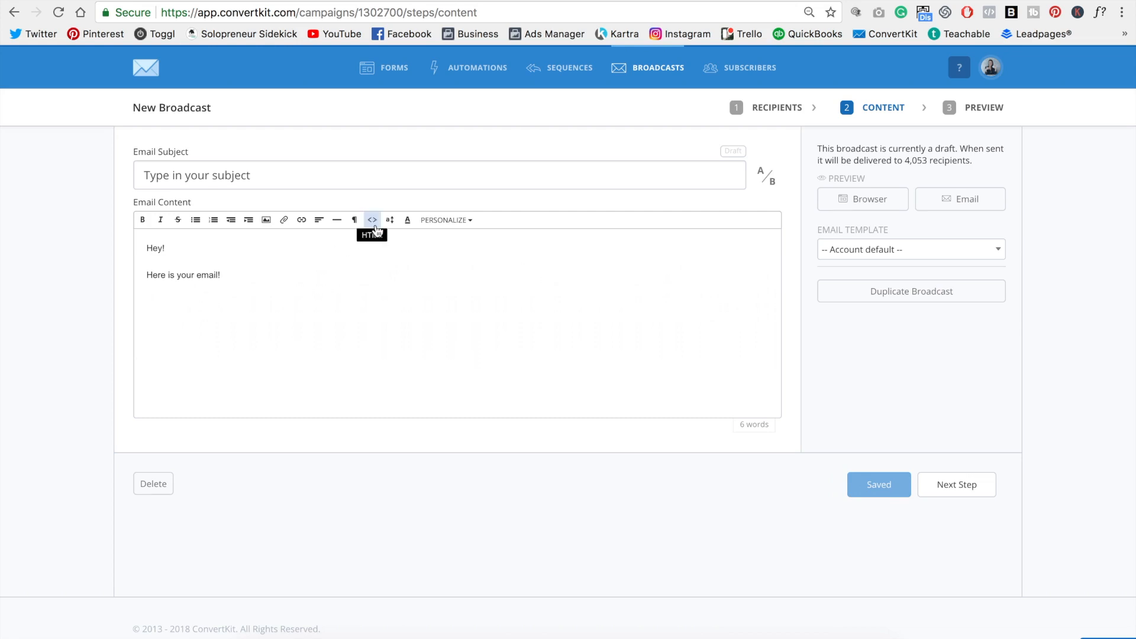
Insert the button-class anchor 'A button to my site' through the HTML view
{"action": "left_click", "coordinate": [372, 220]}
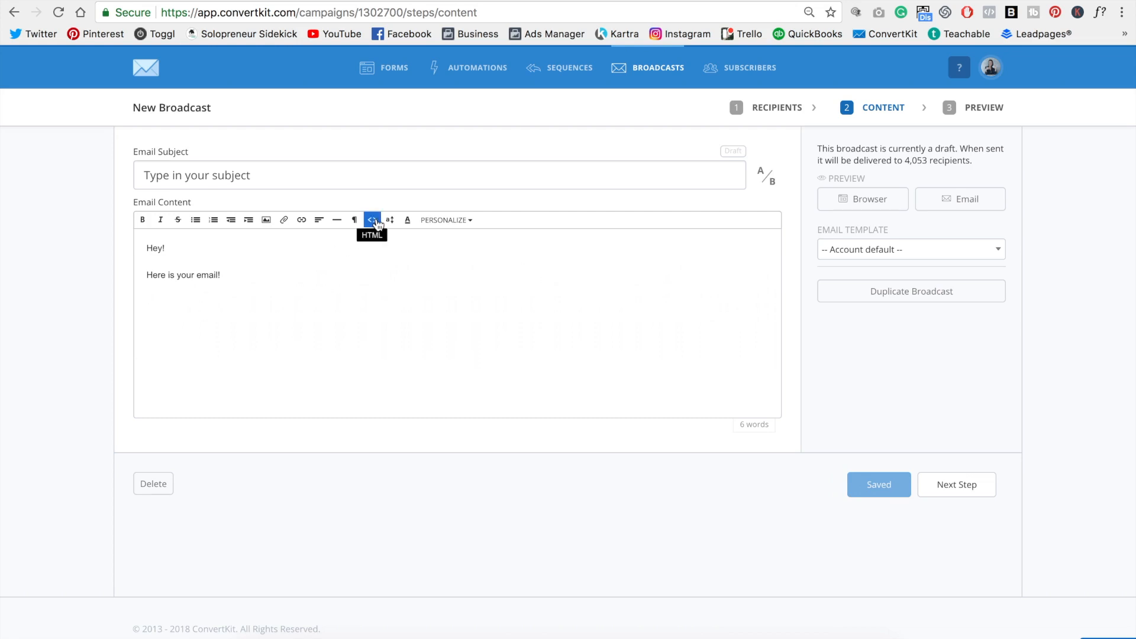
{"action": "left_click", "coordinate": [372, 219]}
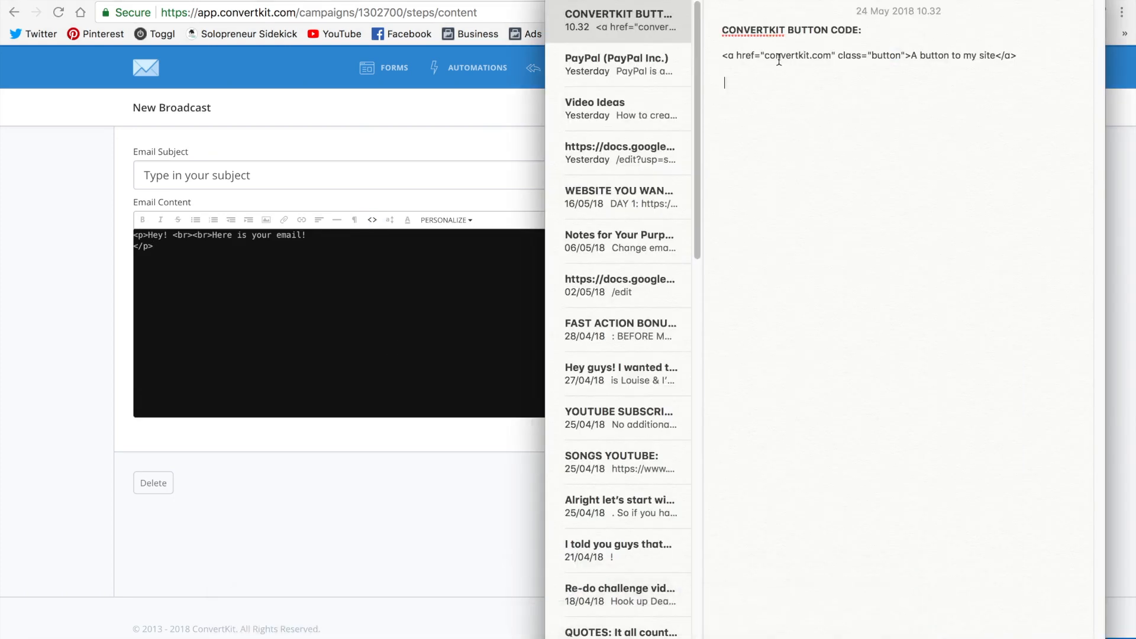
{"action": "triple_click", "coordinate": [869, 56]}
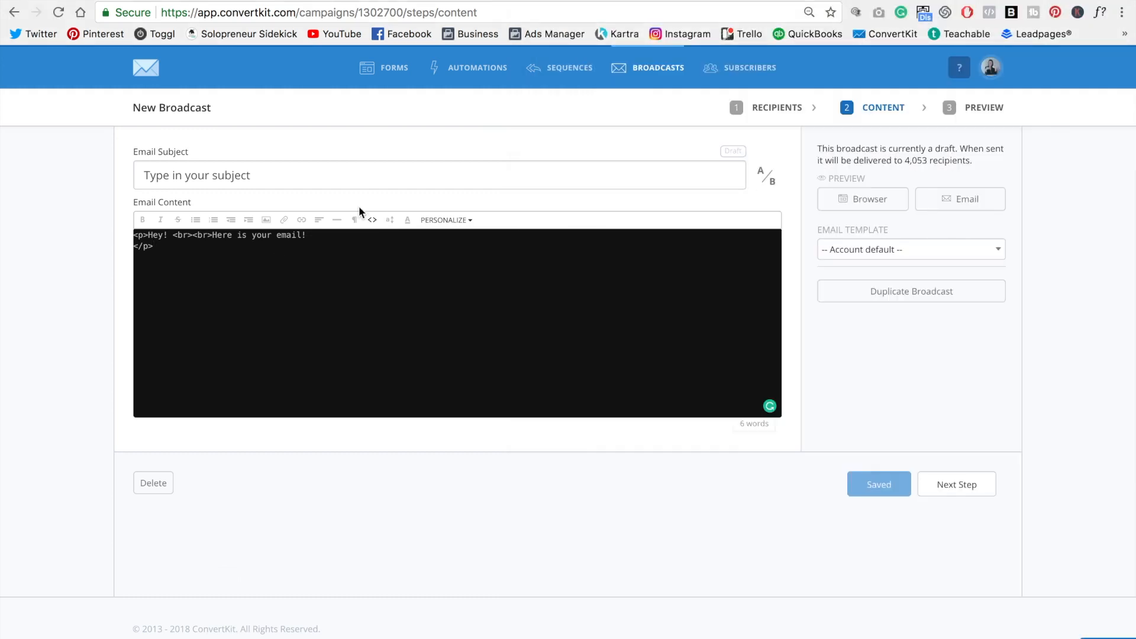
{"action": "type", "text": "<a href=\"convertkit.com\" class=\"button\">A button to my site</a>"}
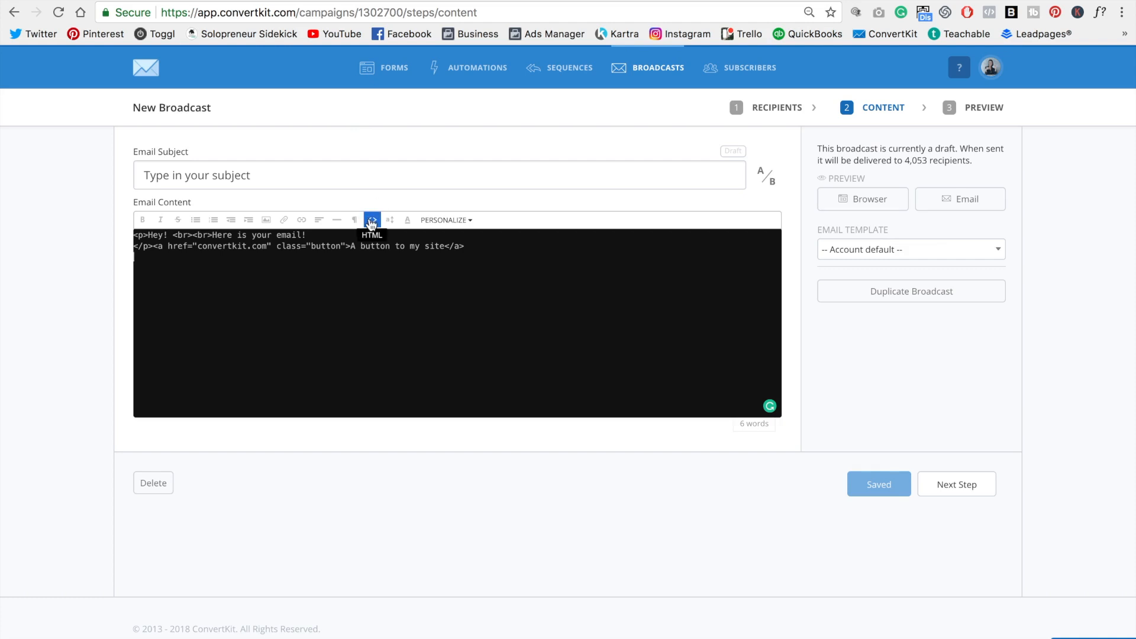
{"action": "left_click", "coordinate": [372, 220]}
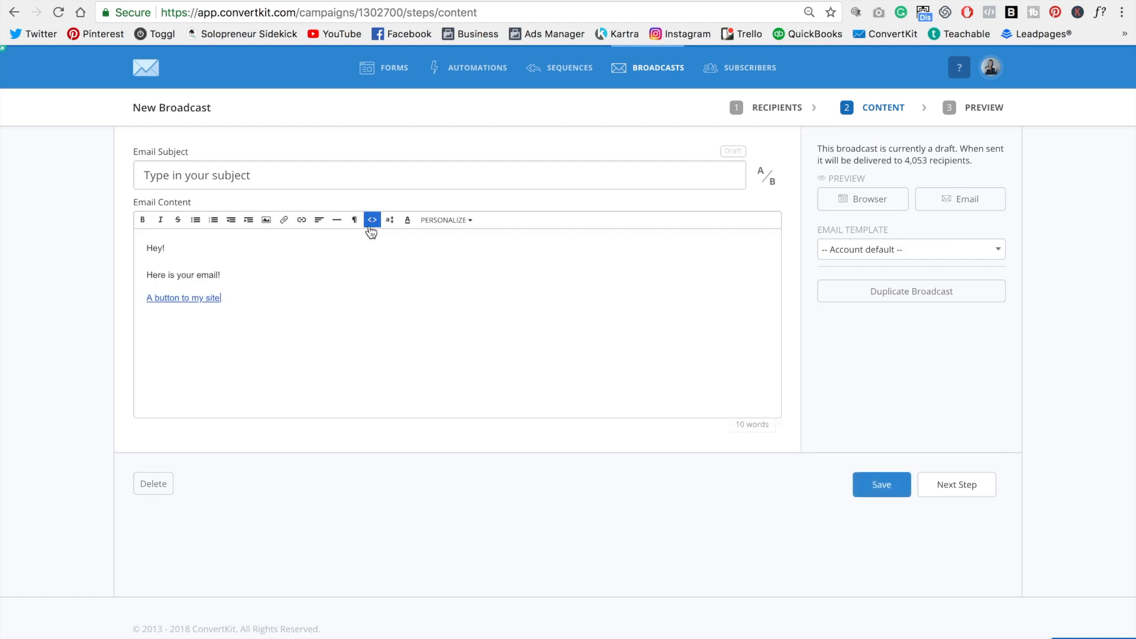
Save the draft and change the button link's address to solopreneursideki
{"action": "left_click", "coordinate": [881, 484]}
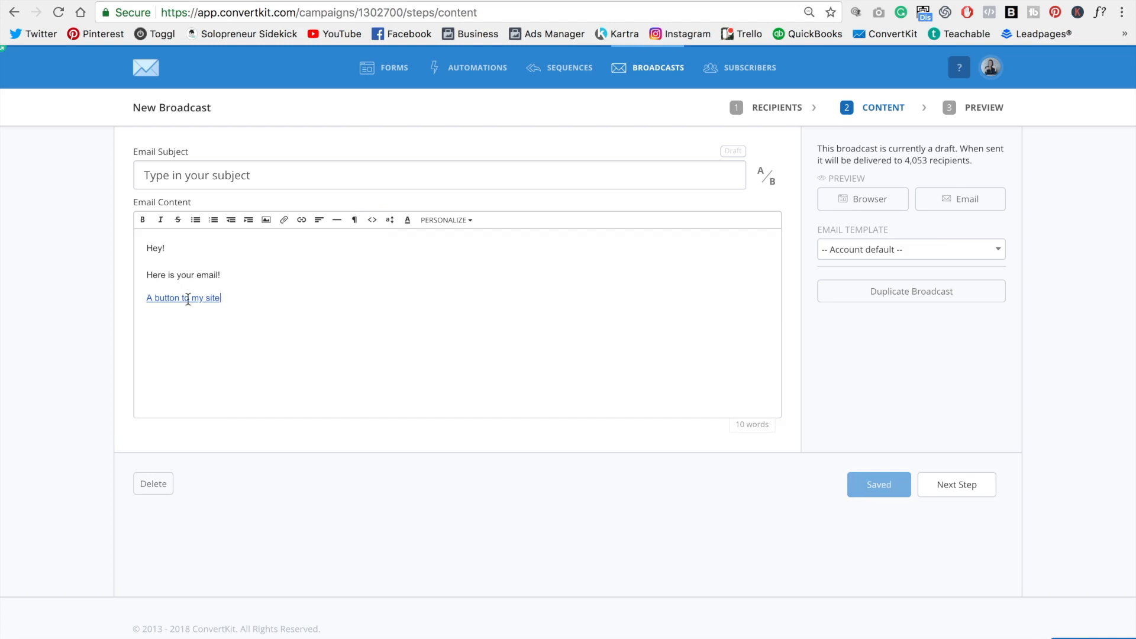
{"action": "left_click", "coordinate": [184, 297]}
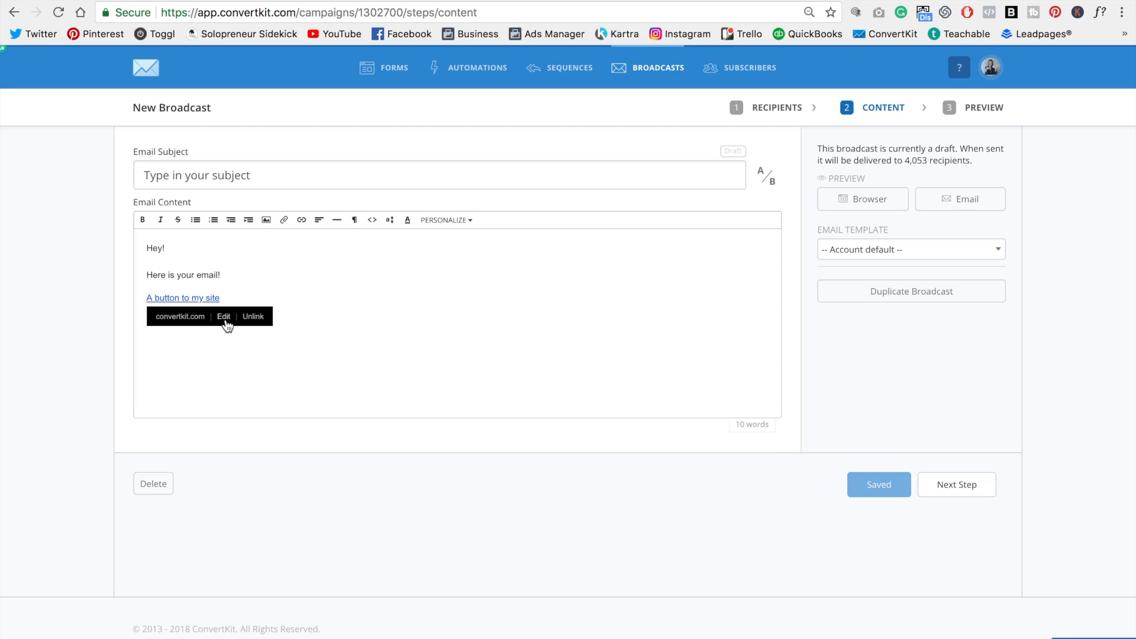
{"action": "left_click", "coordinate": [223, 316]}
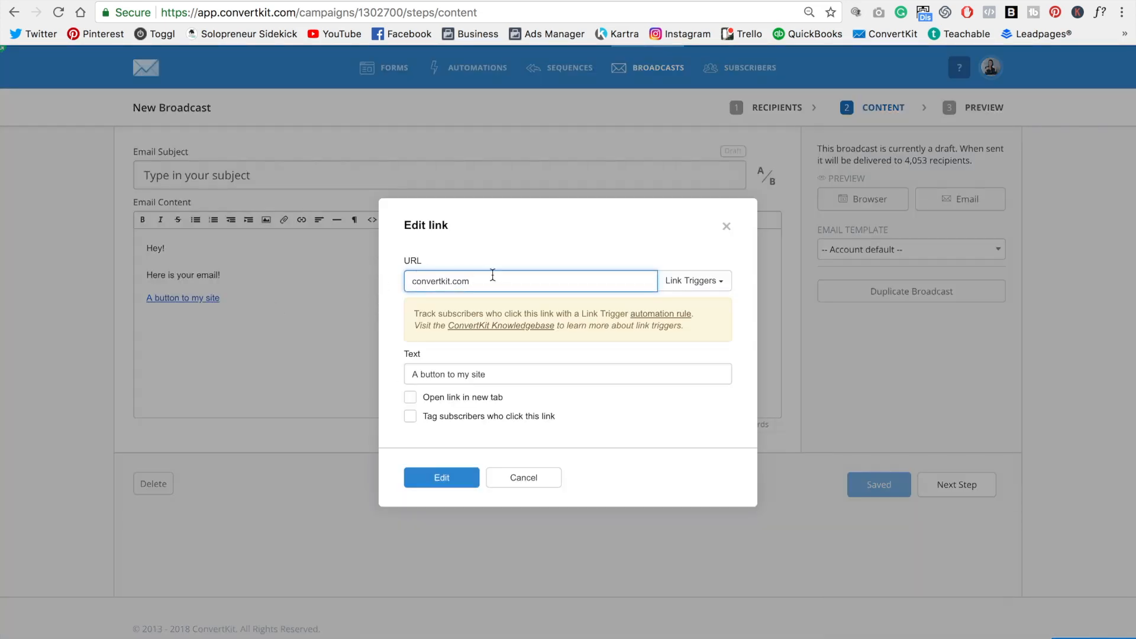
{"action": "double_click", "coordinate": [440, 281]}
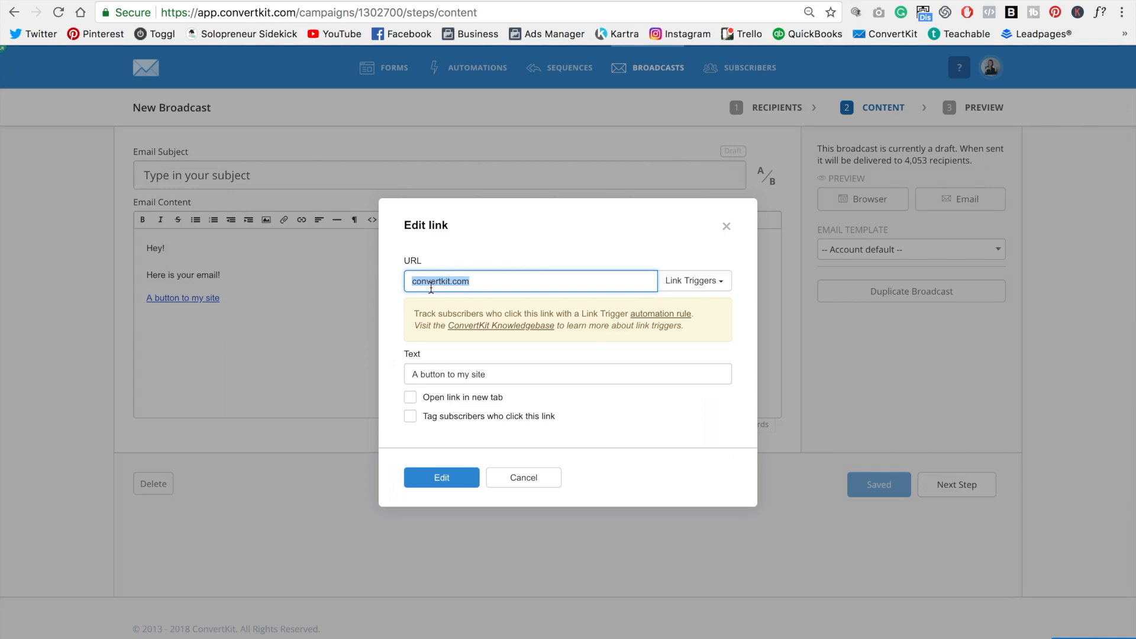
{"action": "type", "text": "solopreneursidekick"}
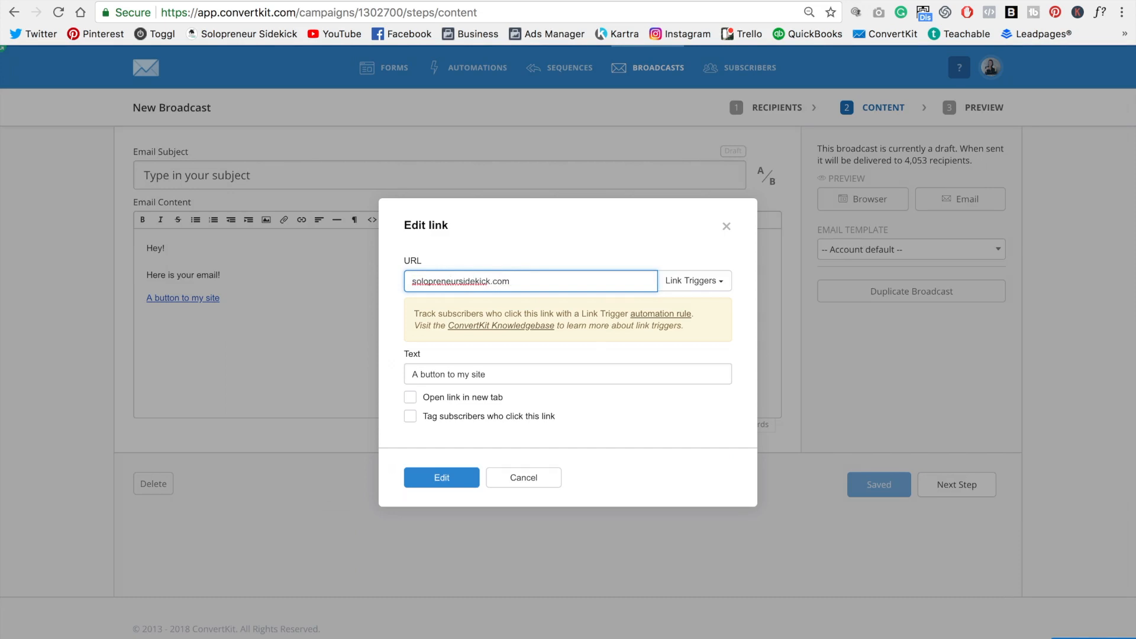
Relabel the link GO TO WEBSITE, make it open in a new tab, and save
{"action": "triple_click", "coordinate": [471, 374]}
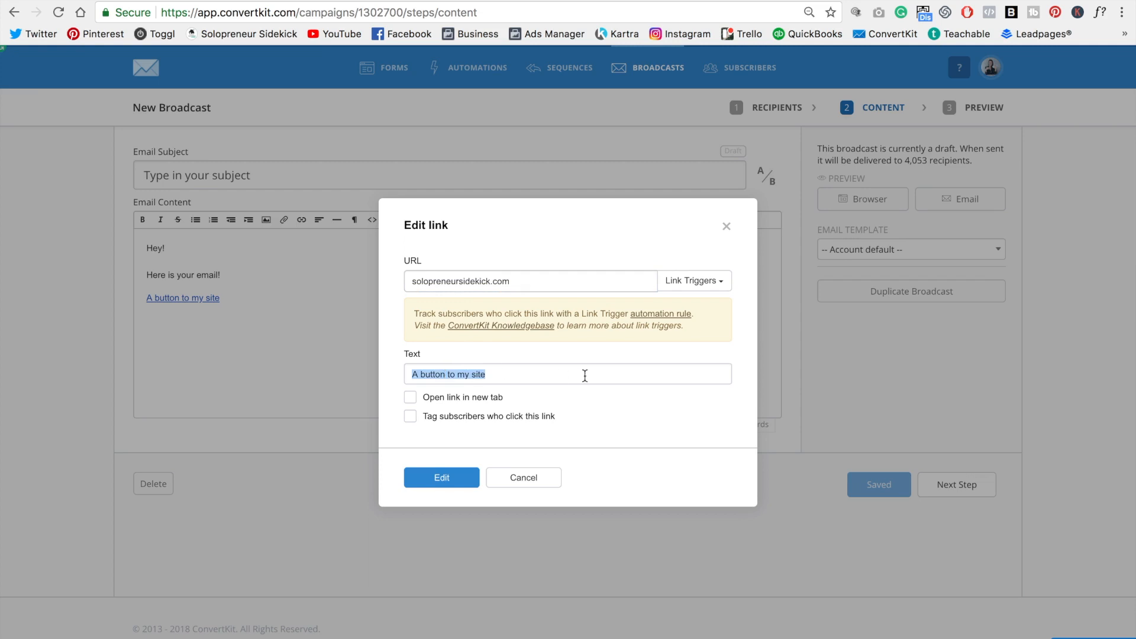
{"action": "type", "text": "GO TO WE"}
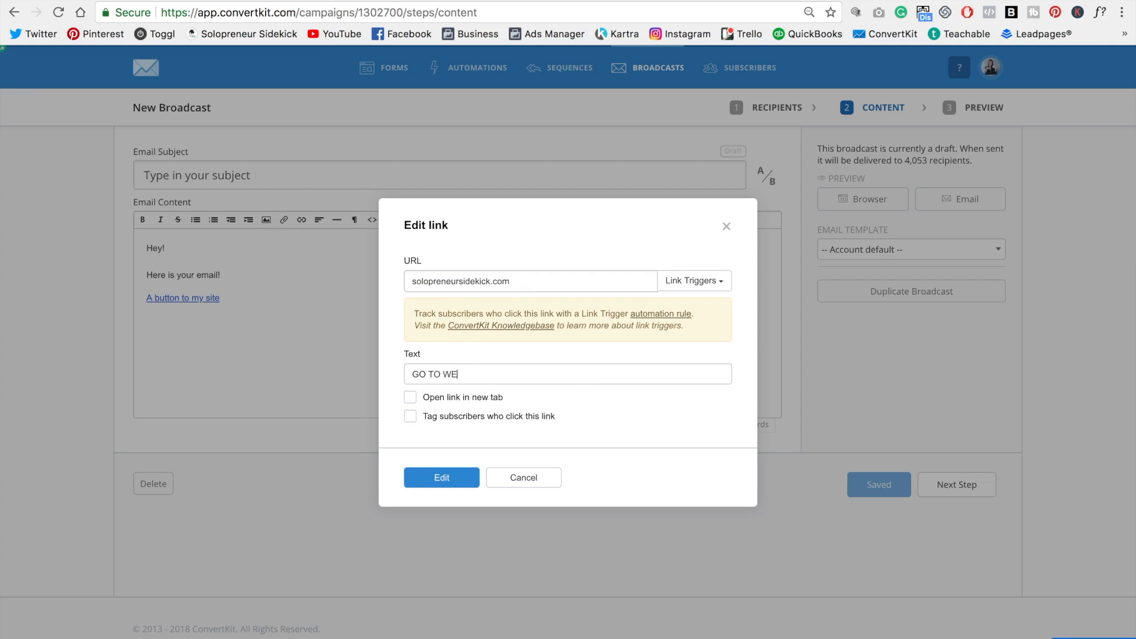
{"action": "type", "text": "BSITE"}
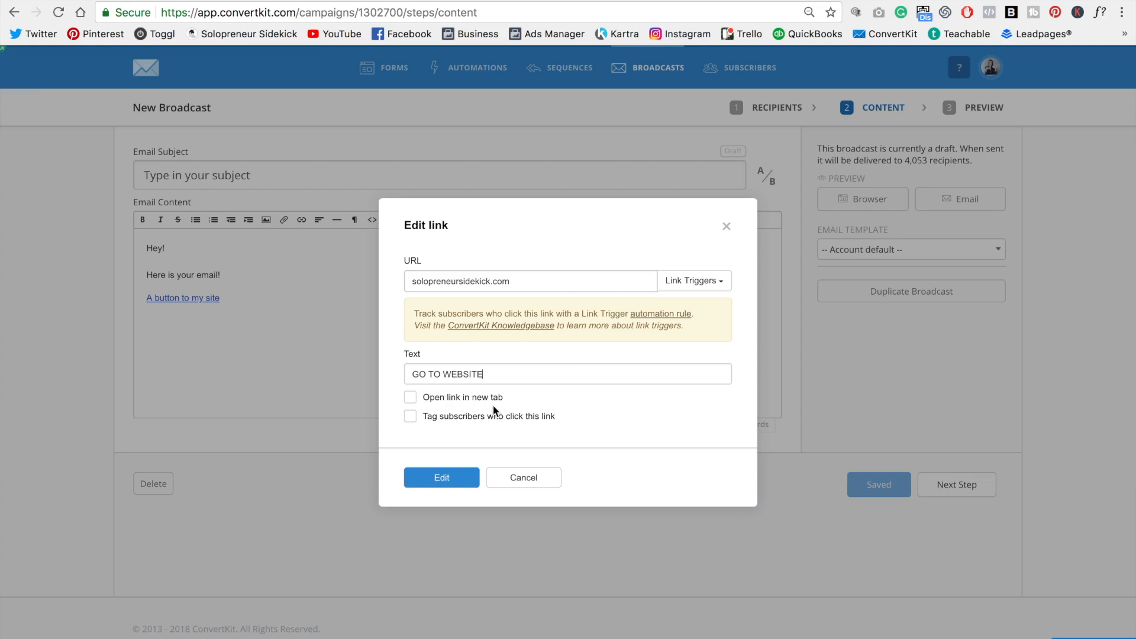
{"action": "left_click", "coordinate": [409, 396]}
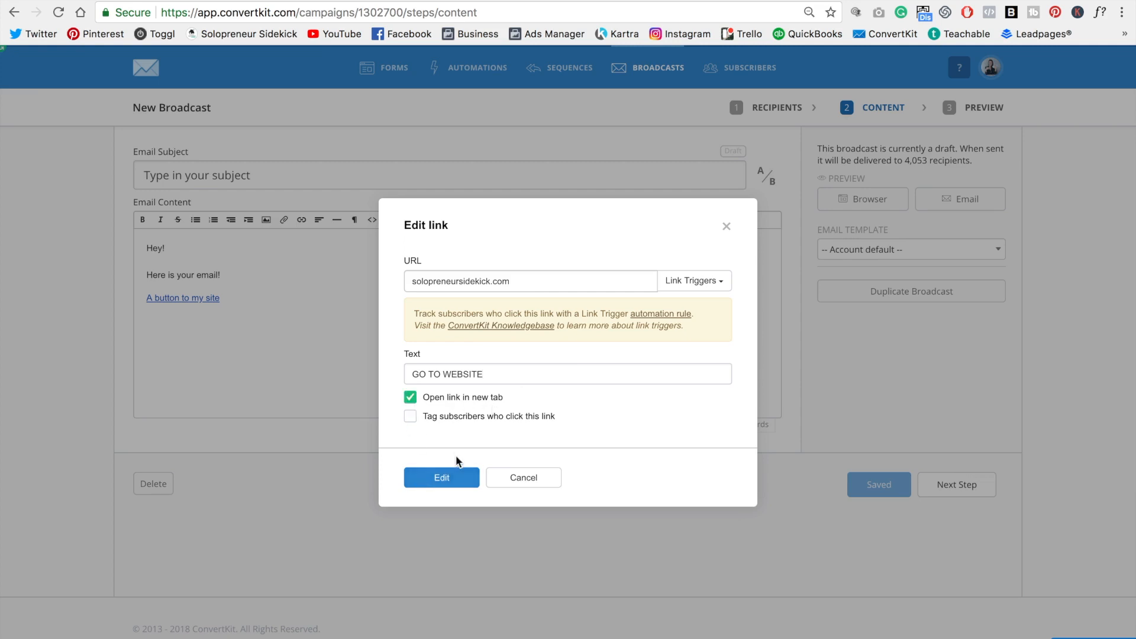
{"action": "left_click", "coordinate": [442, 477]}
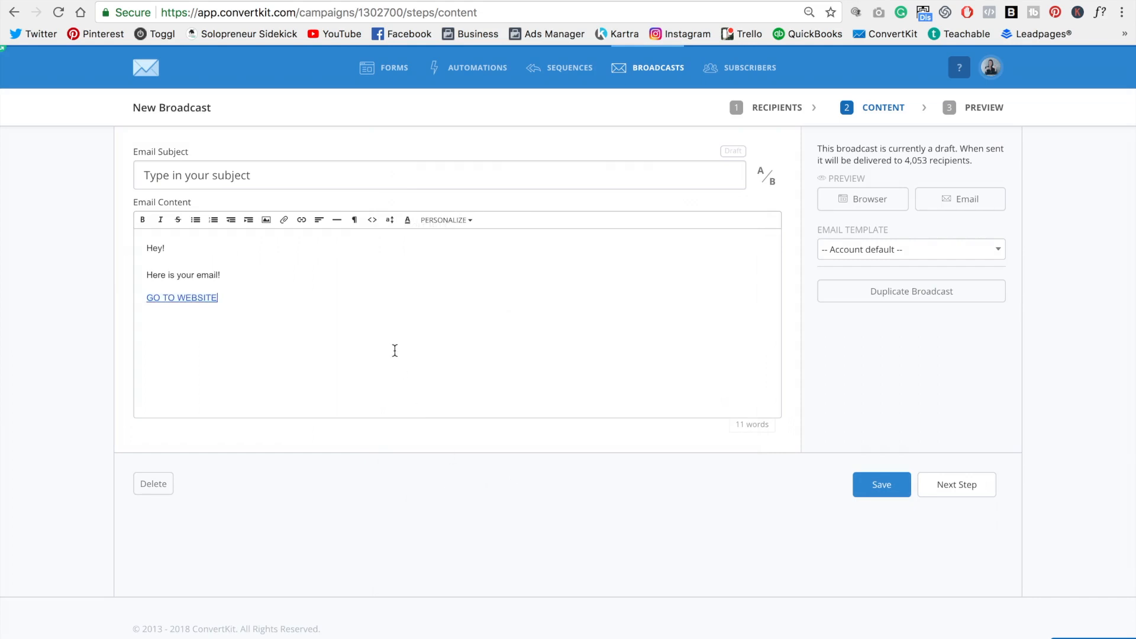
{"action": "left_click", "coordinate": [881, 484]}
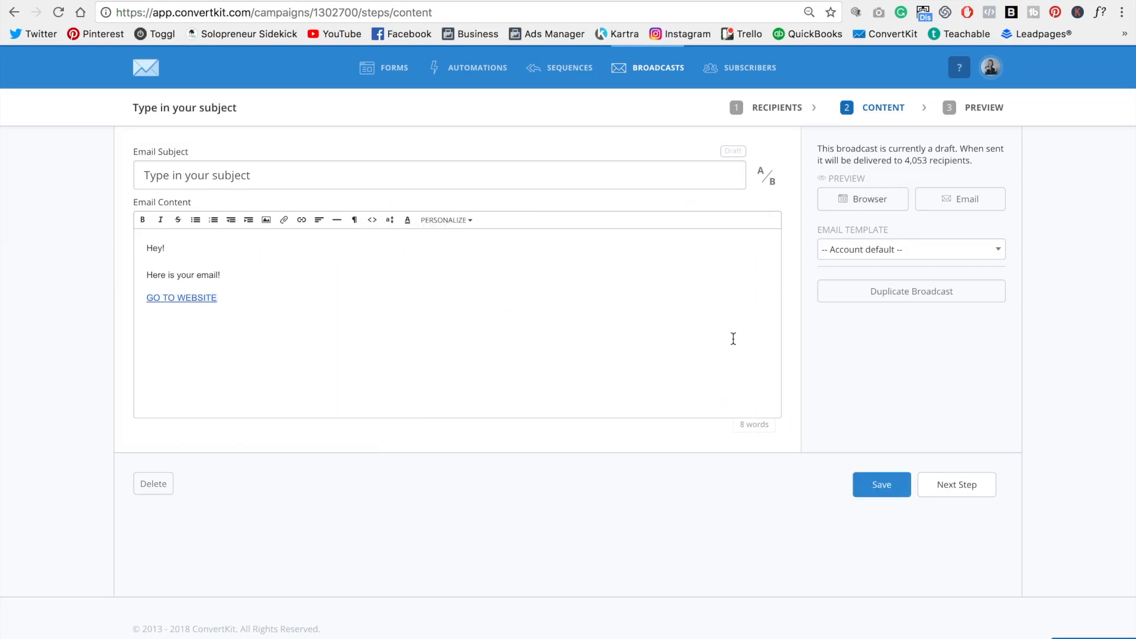
{"action": "left_click", "coordinate": [862, 199]}
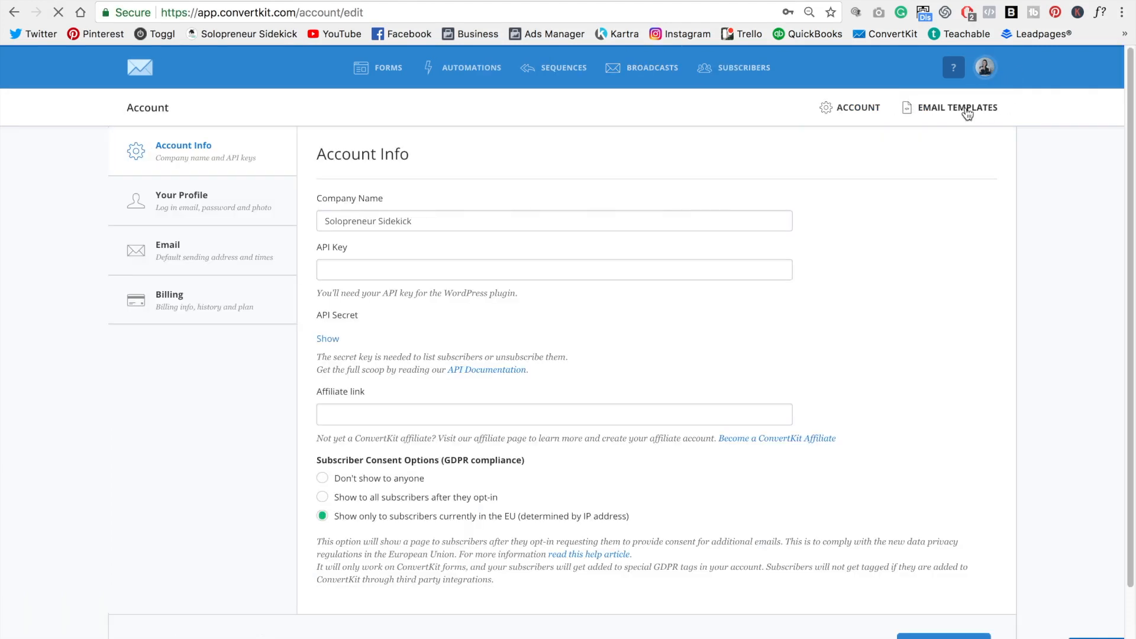
Open the email templates list, where Modern is marked as in use
{"action": "left_click", "coordinate": [957, 108]}
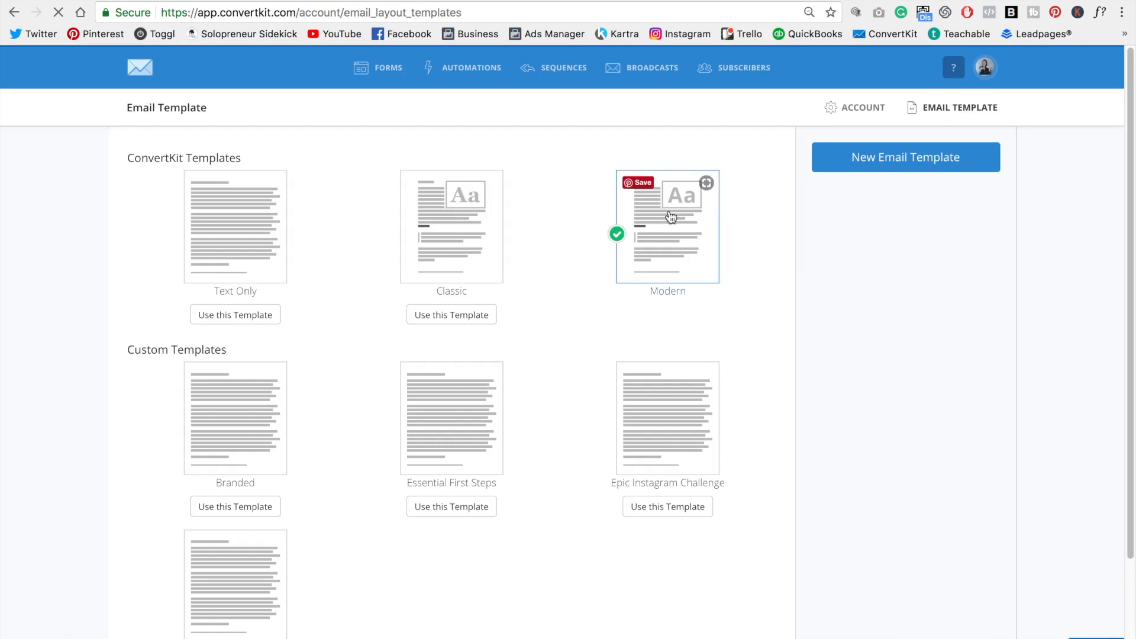
{"action": "mouse_move", "coordinate": [674, 232]}
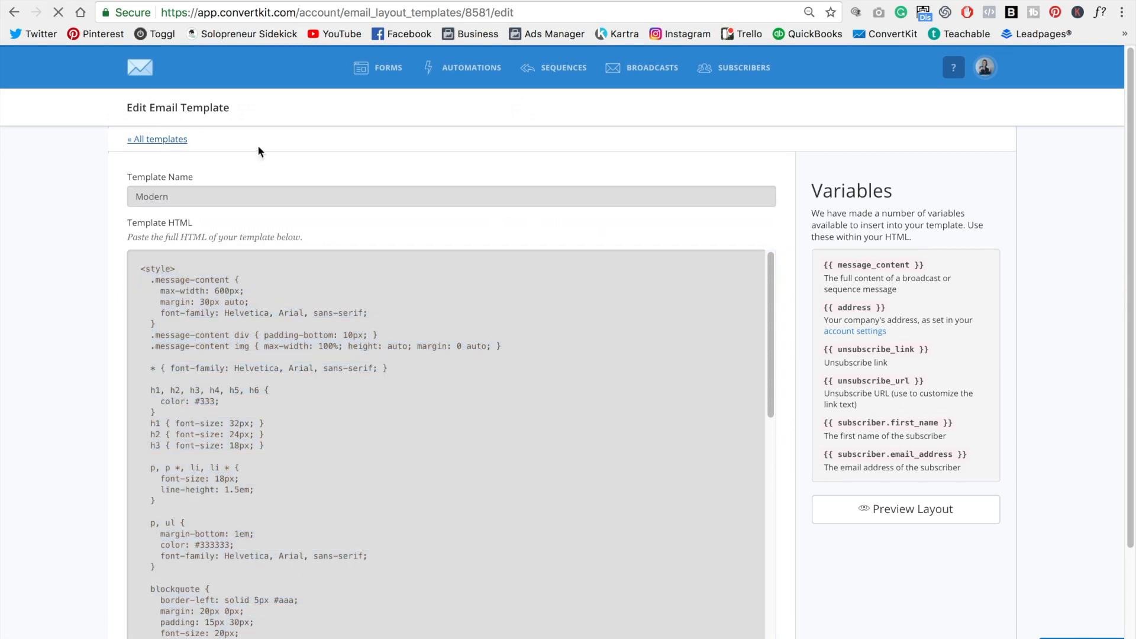
Create a new email template named Custom Template
{"action": "left_click", "coordinate": [156, 139]}
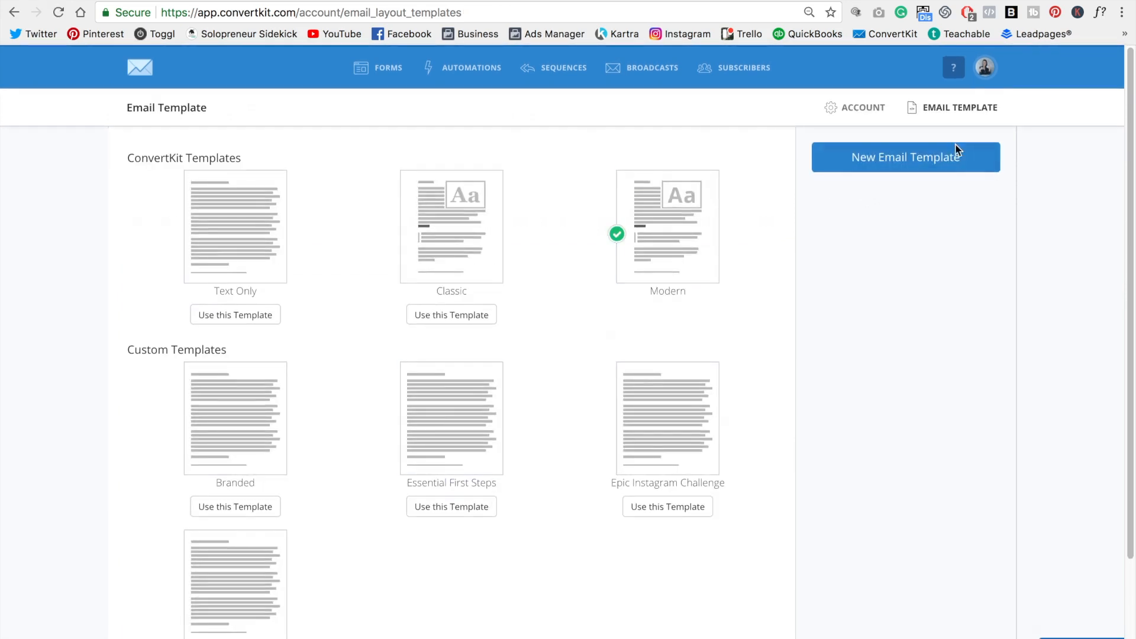
{"action": "left_click", "coordinate": [905, 157]}
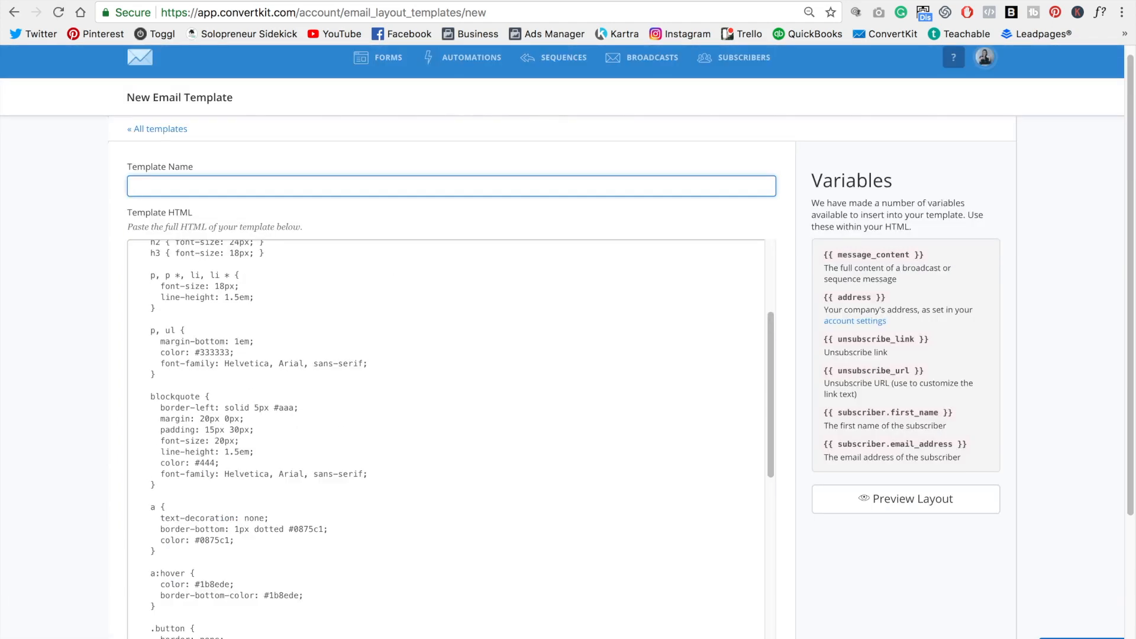
{"action": "type", "text": "Custom Template"}
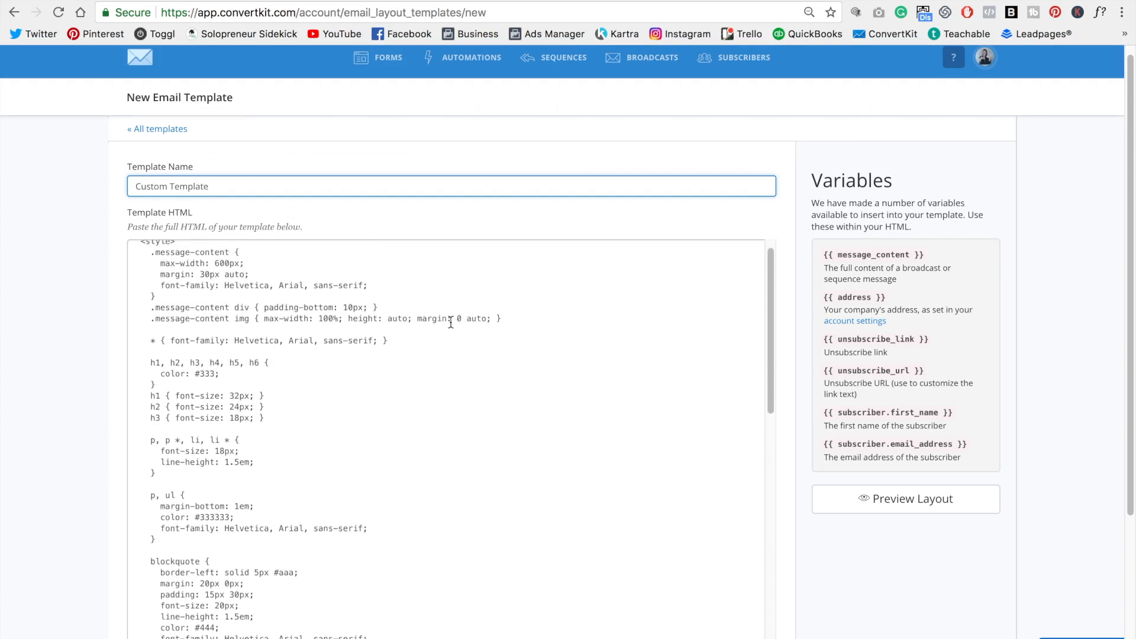
{"action": "scroll", "scroll_direction": "down", "scroll_amount": 3}
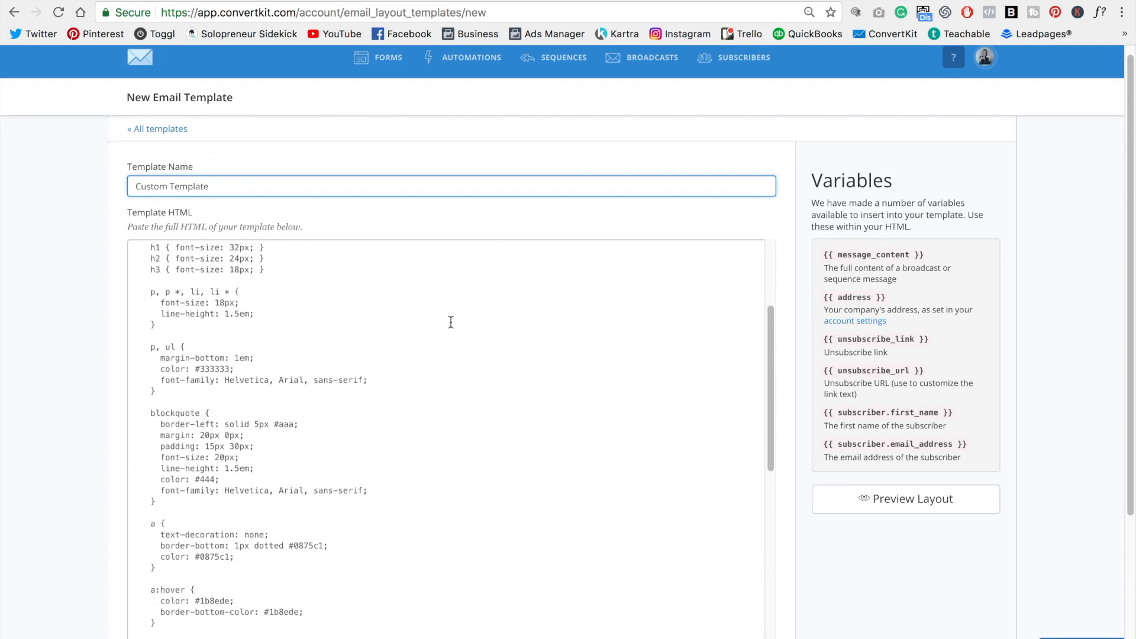
{"action": "scroll", "scroll_direction": "down", "scroll_amount": 3}
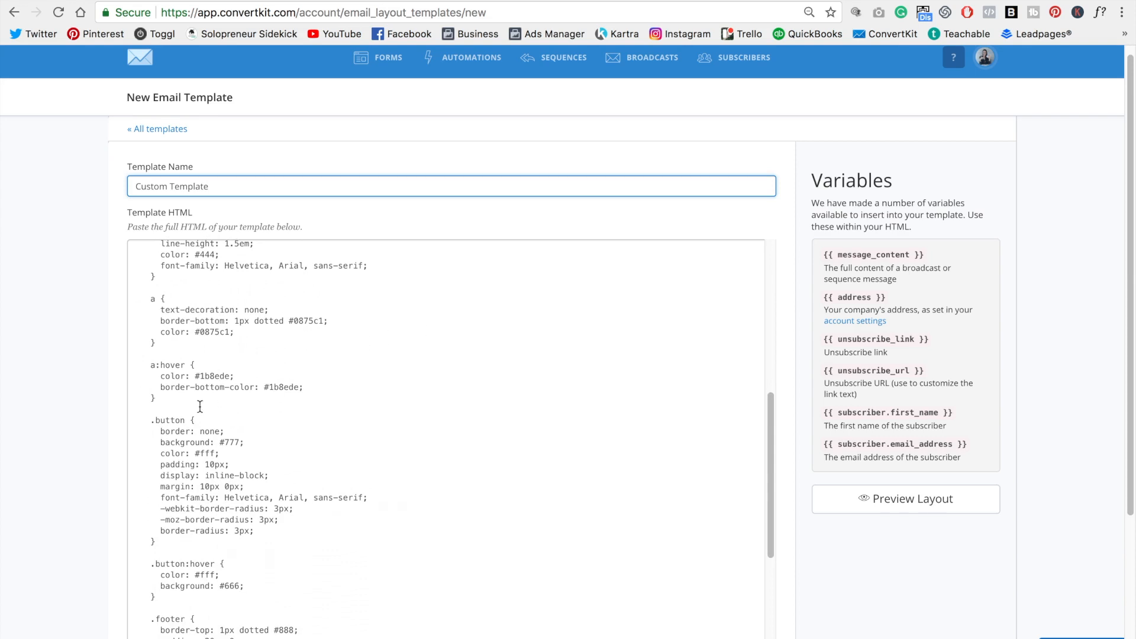
{"action": "mouse_move", "coordinate": [185, 415]}
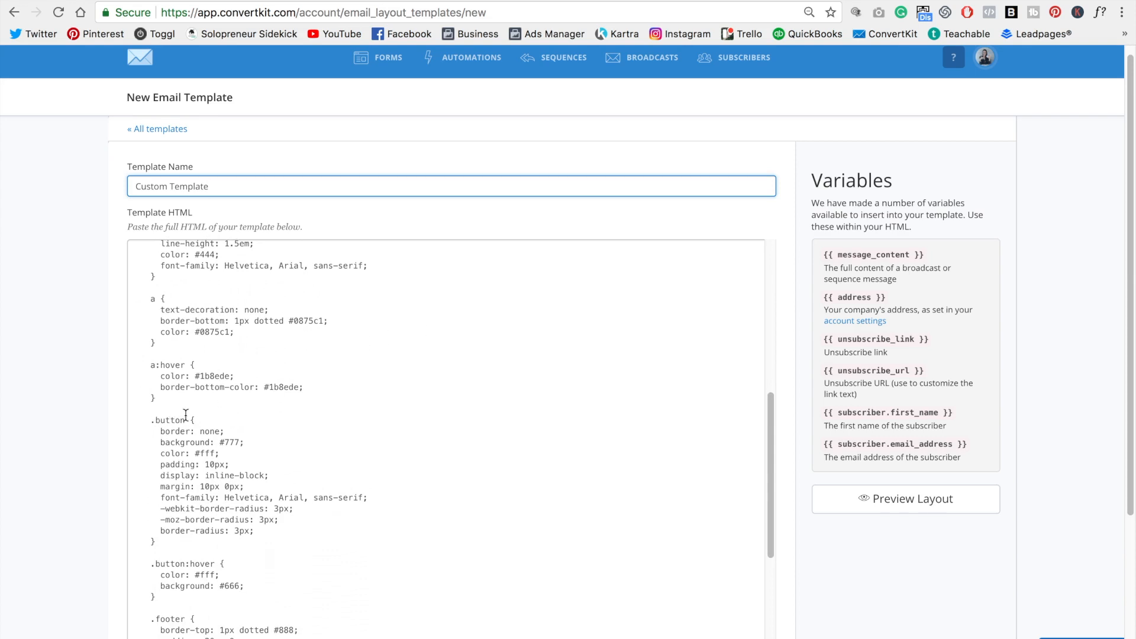
{"action": "mouse_move", "coordinate": [239, 448]}
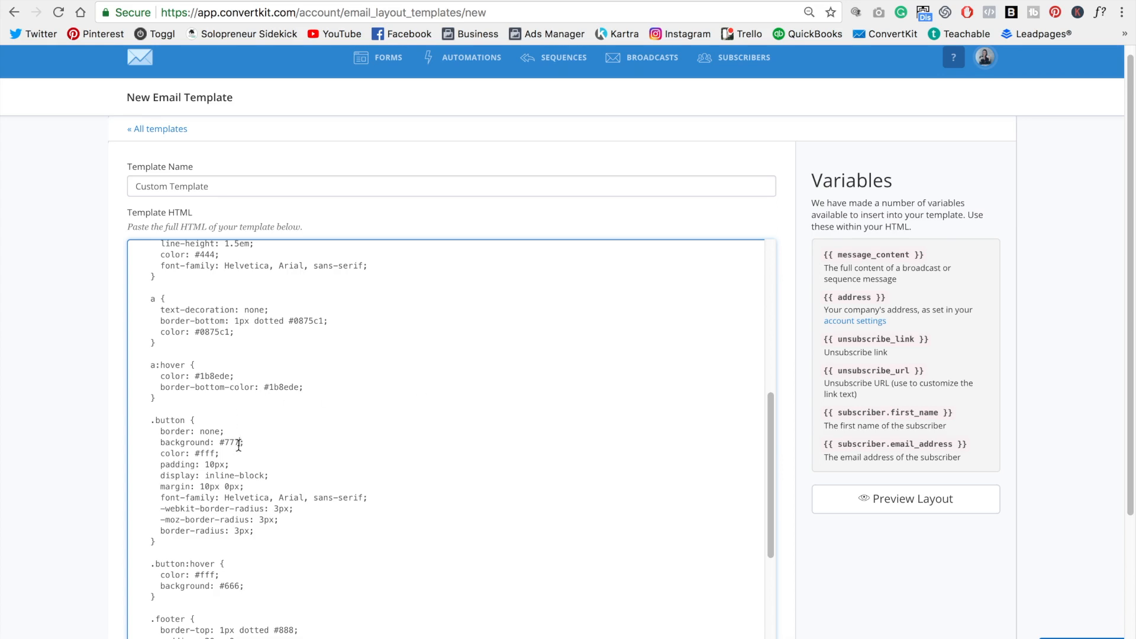
Set the .button and .button:hover background colours to #40e5d1
{"action": "double_click", "coordinate": [232, 443]}
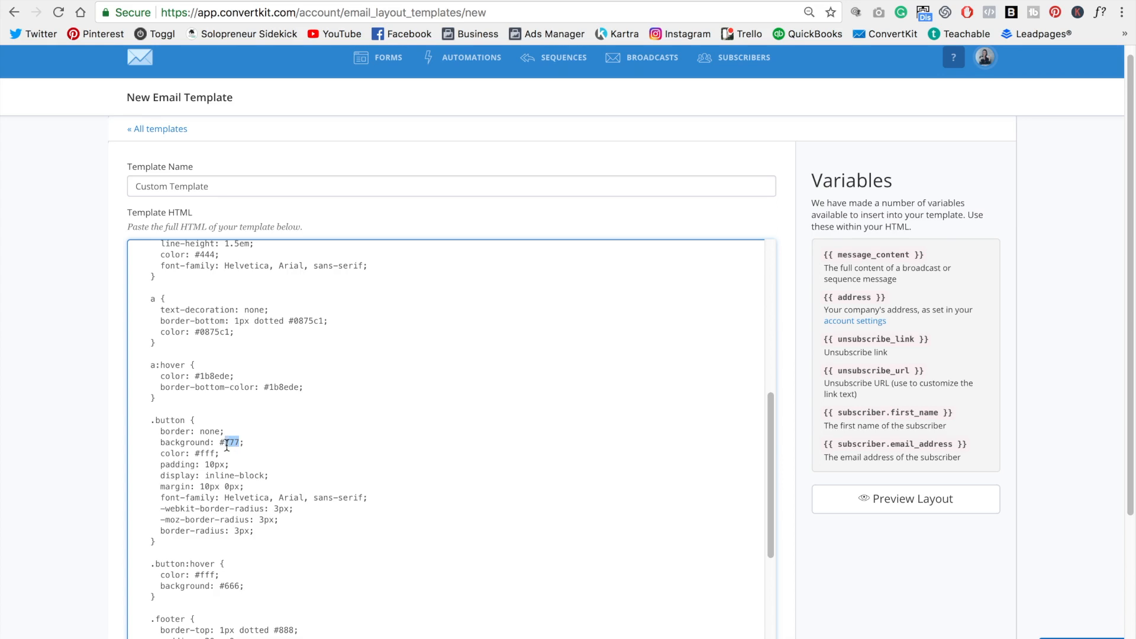
{"action": "type", "text": "40e5d1"}
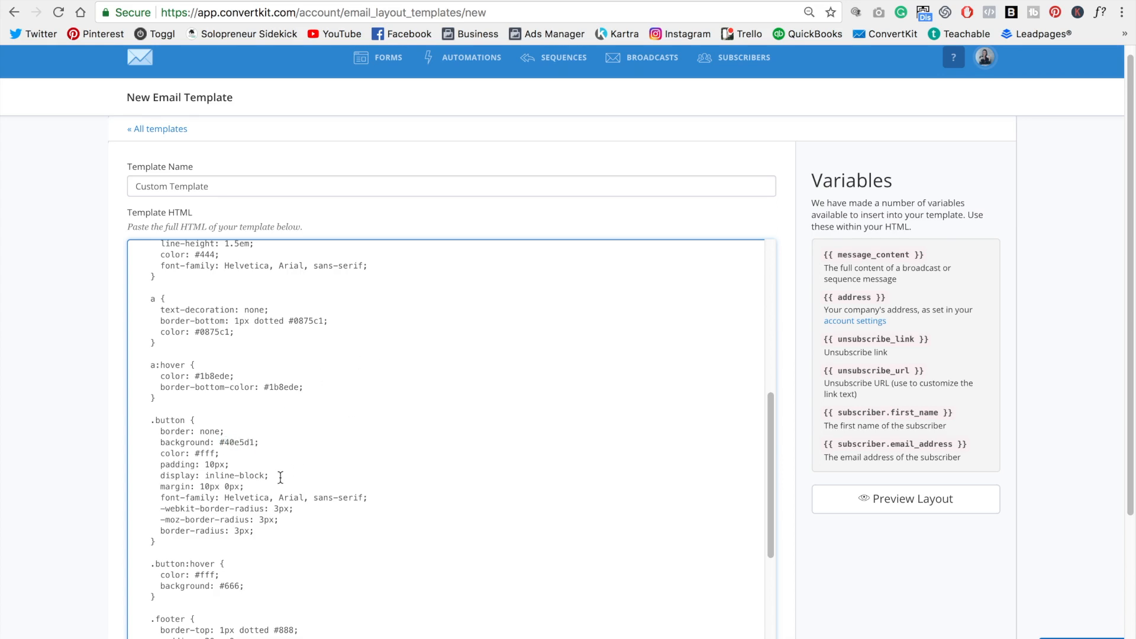
{"action": "scroll", "scroll_direction": "down", "scroll_amount": 3}
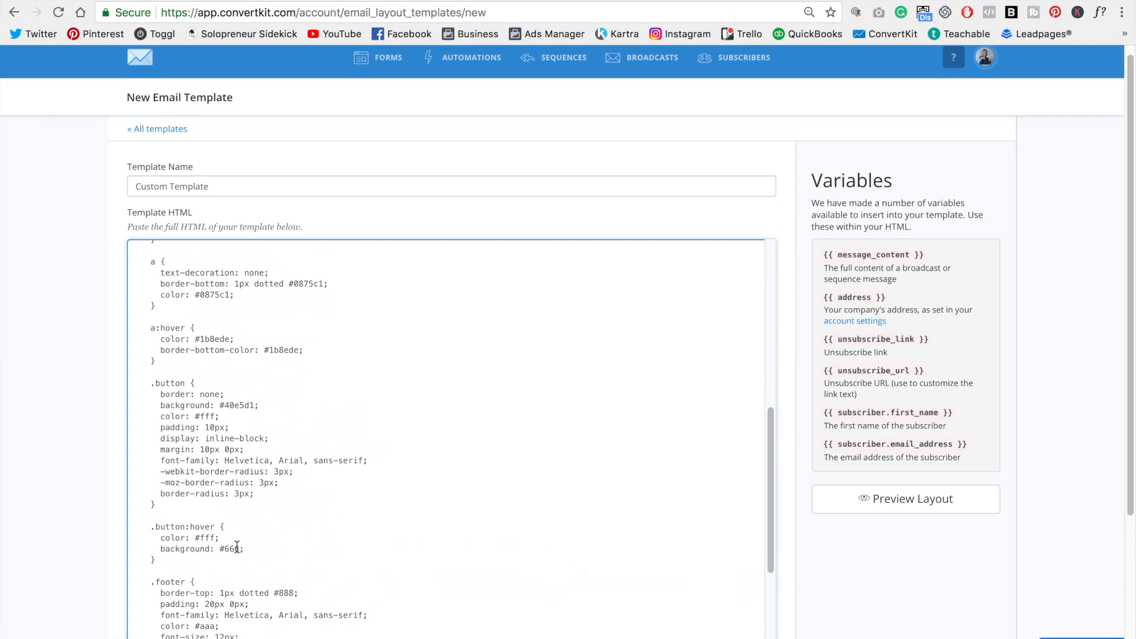
{"action": "double_click", "coordinate": [229, 548]}
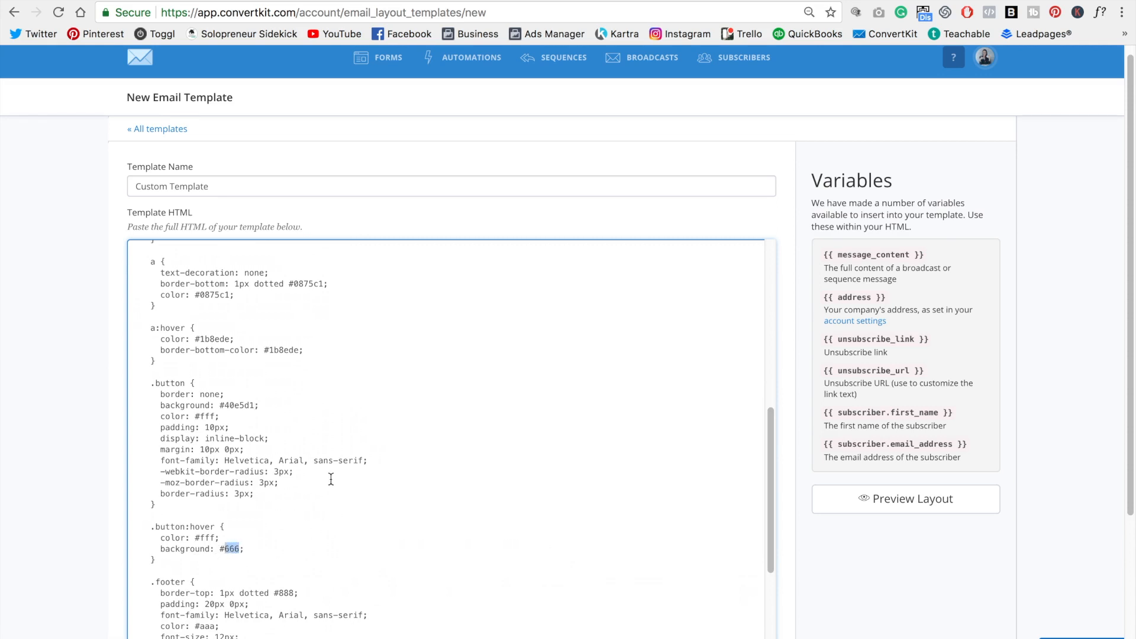
{"action": "type", "text": "#40e5d1"}
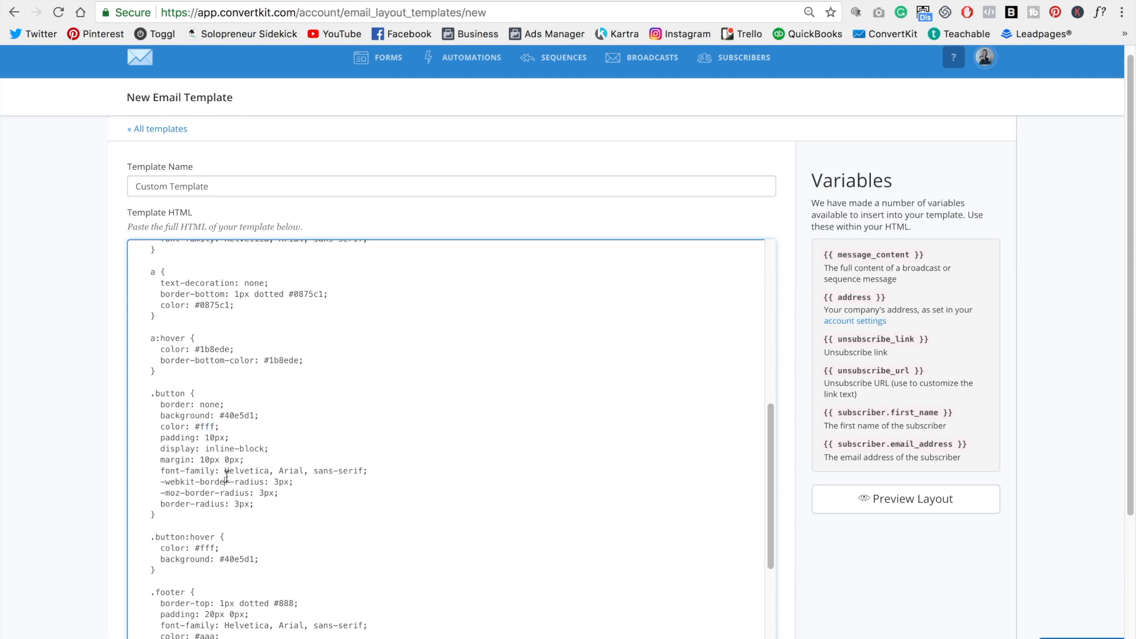
{"action": "mouse_move", "coordinate": [490, 394]}
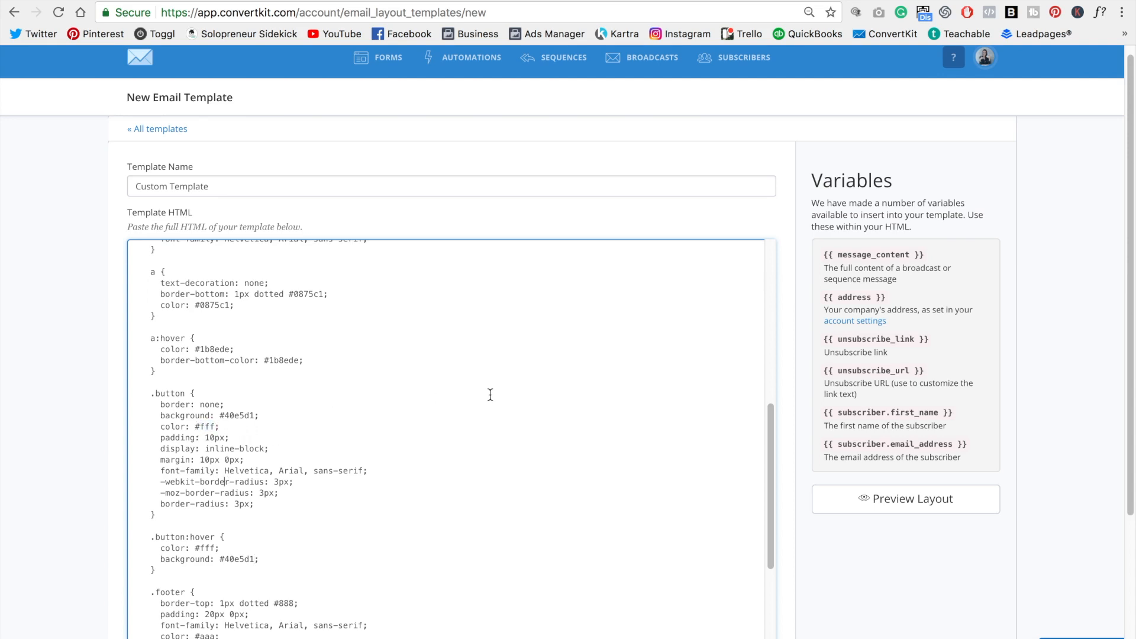
{"action": "scroll", "scroll_direction": "down", "scroll_amount": 3}
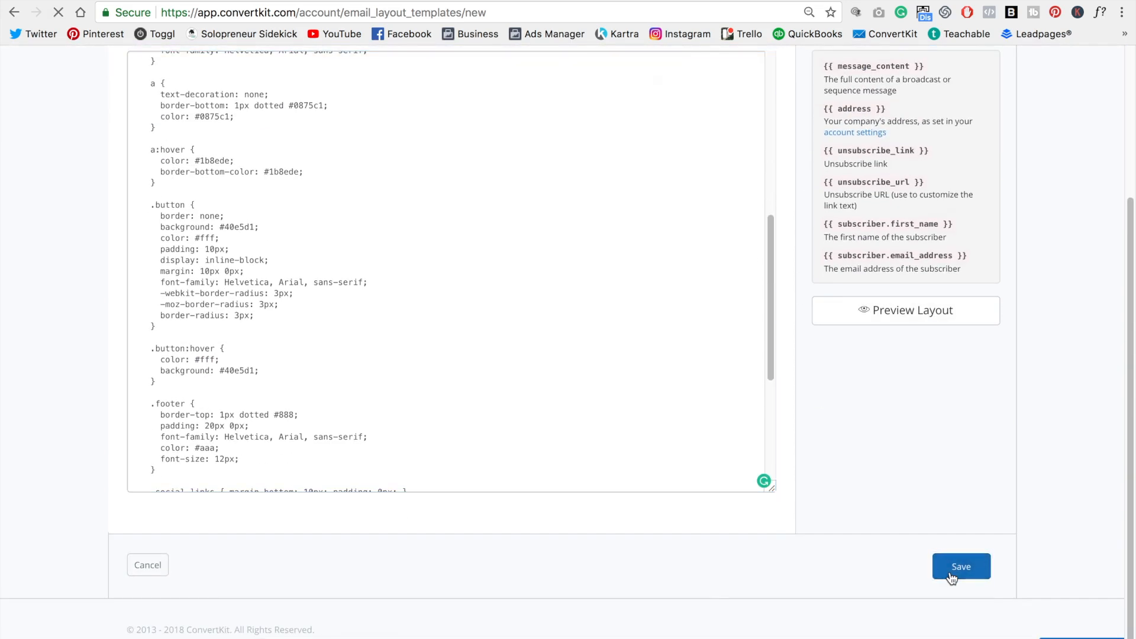
Save the new Custom Template email template
{"action": "left_click", "coordinate": [961, 566]}
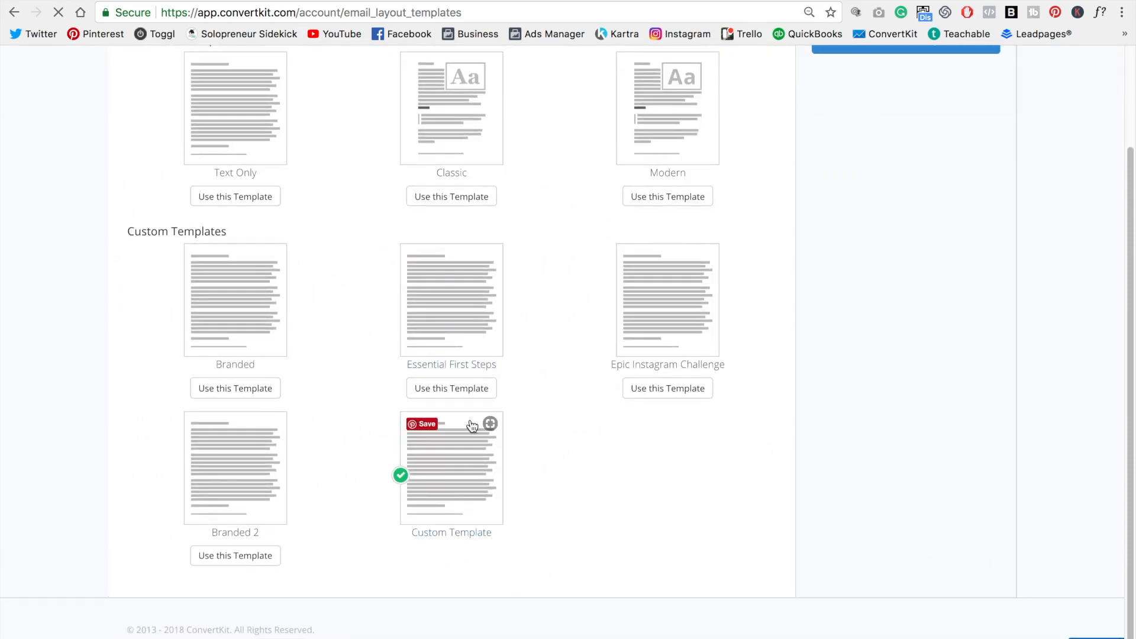
{"action": "mouse_move", "coordinate": [589, 516]}
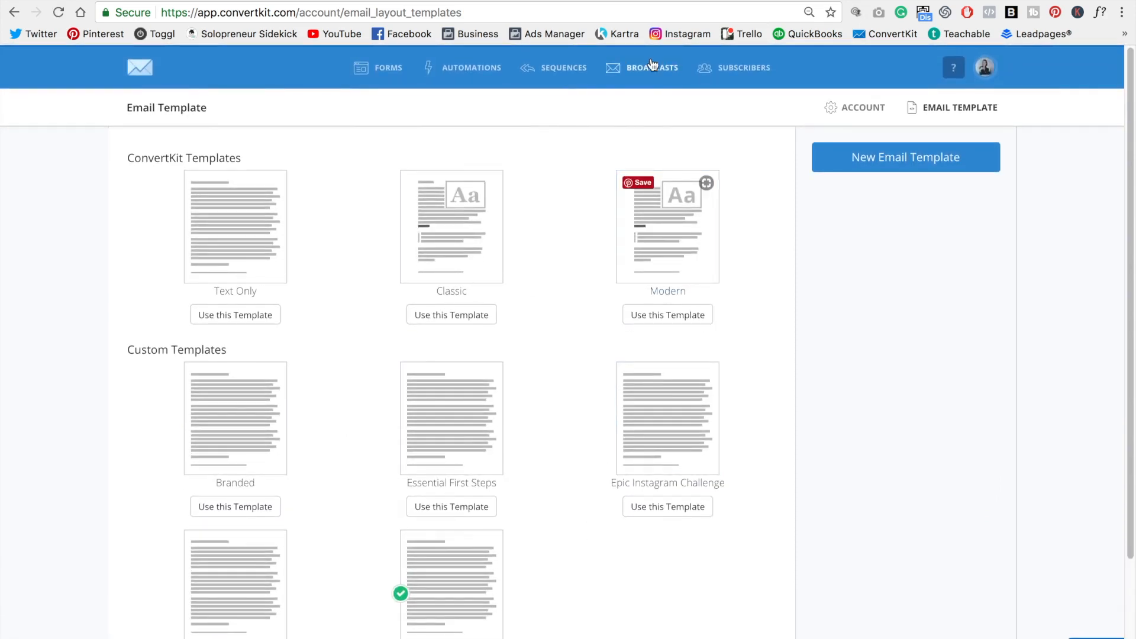
Reopen the draft broadcast's content and preview it in the browser with a turquoise button
{"action": "left_click", "coordinate": [651, 68]}
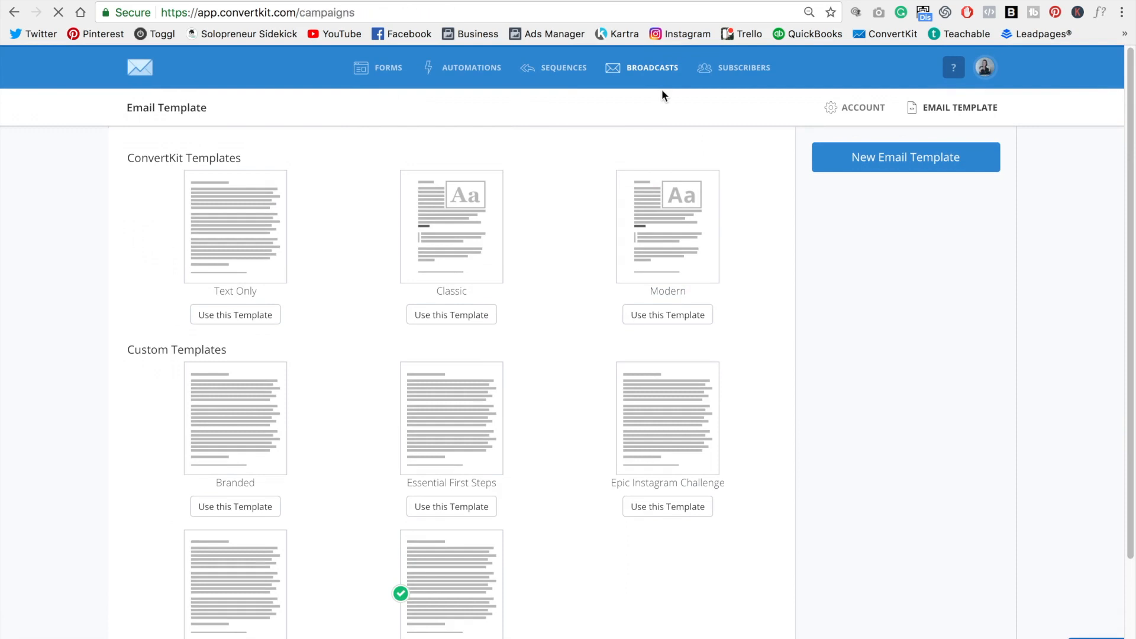
{"action": "left_click", "coordinate": [651, 68]}
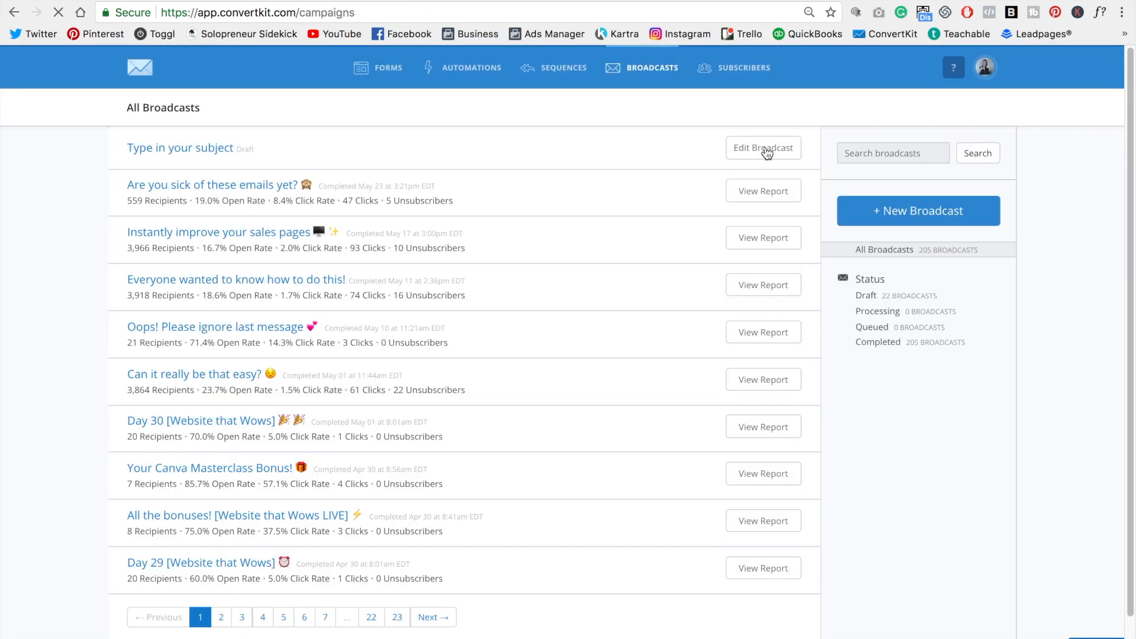
{"action": "left_click", "coordinate": [762, 148]}
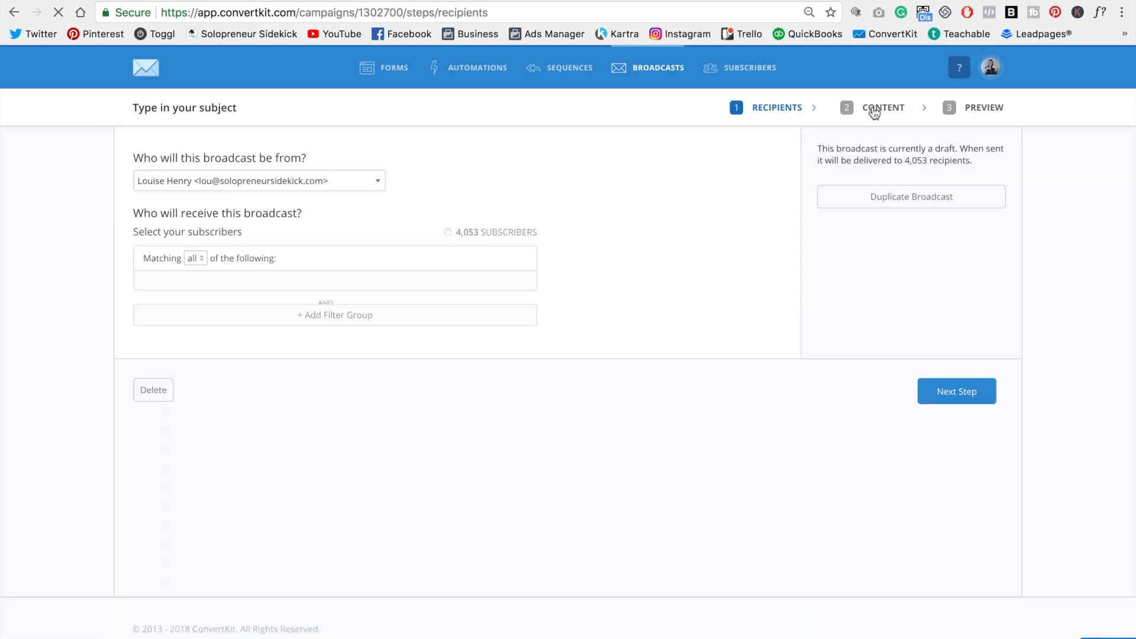
{"action": "left_click", "coordinate": [883, 107]}
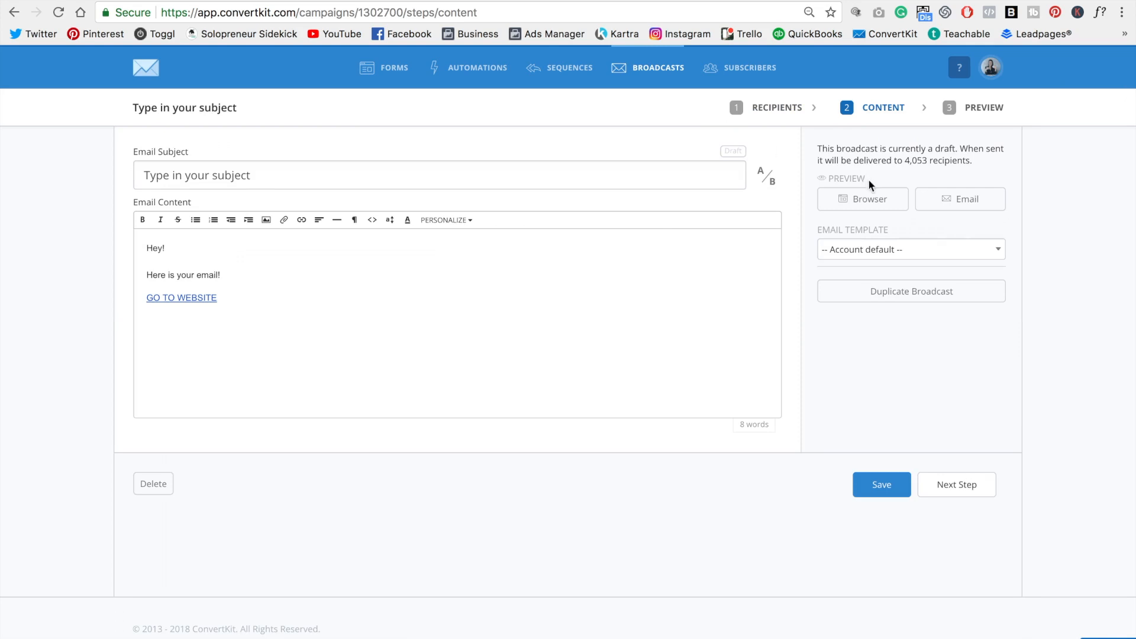
{"action": "left_click", "coordinate": [862, 199]}
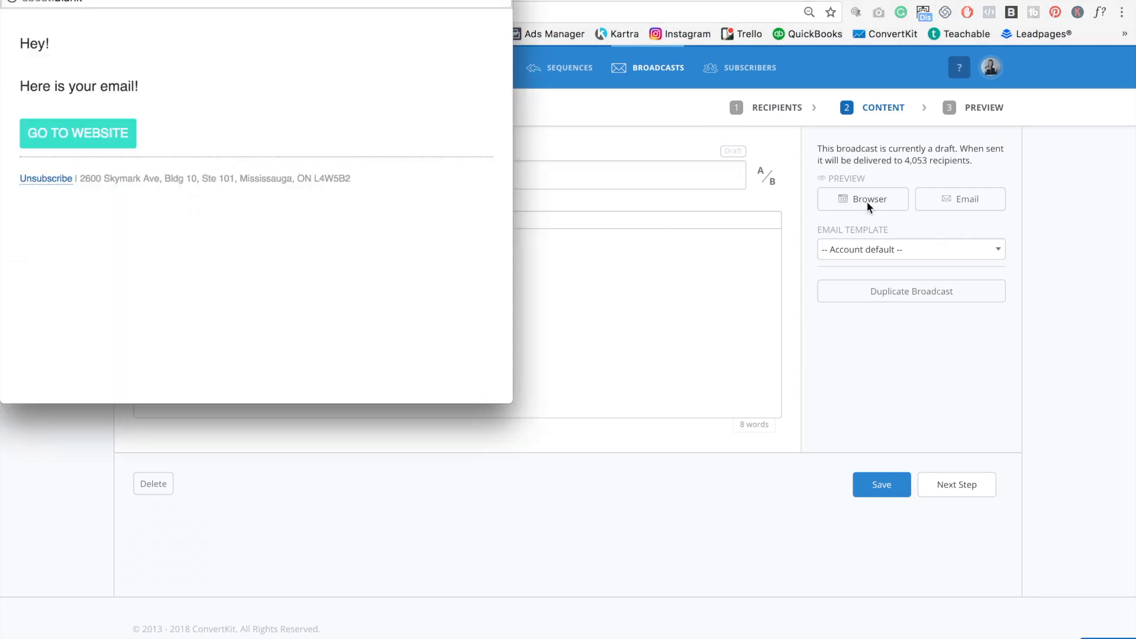